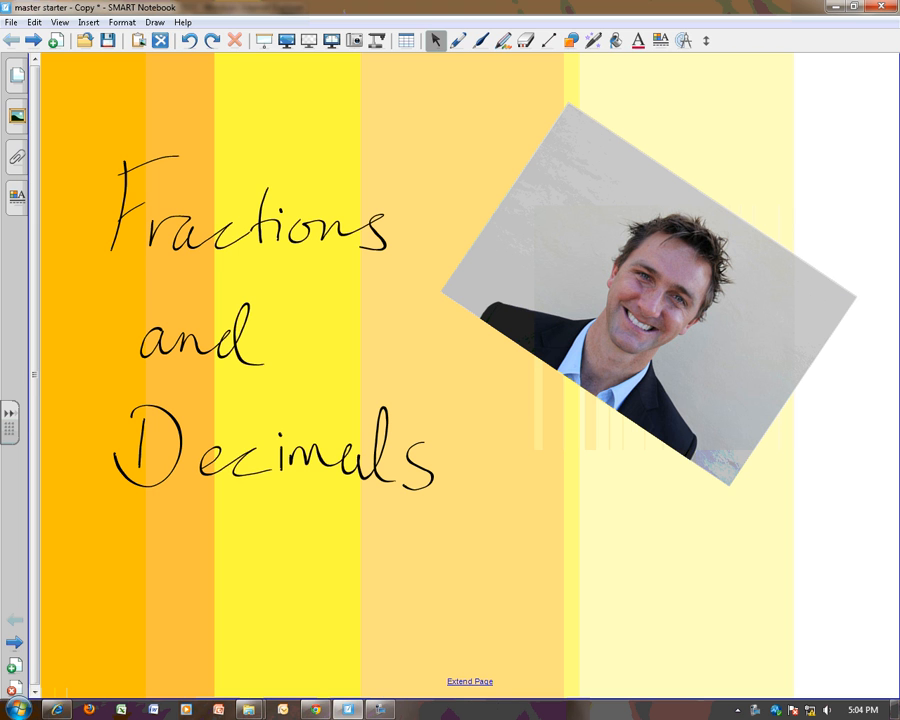
Advance from the Fractions and Decimals title page to a blank striped page.
click(456, 40)
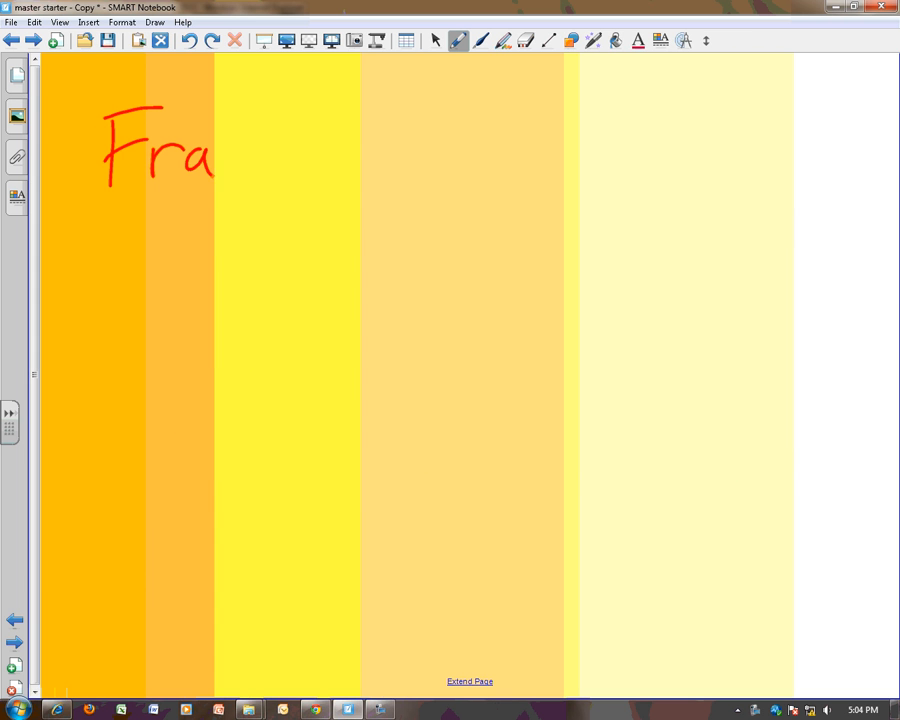
Write 'Fraction' in red and sketch an apple with half shaded, labelled 1/2, plus a separate half piece labelled 1/2.
drag(210, 150, 330, 160)
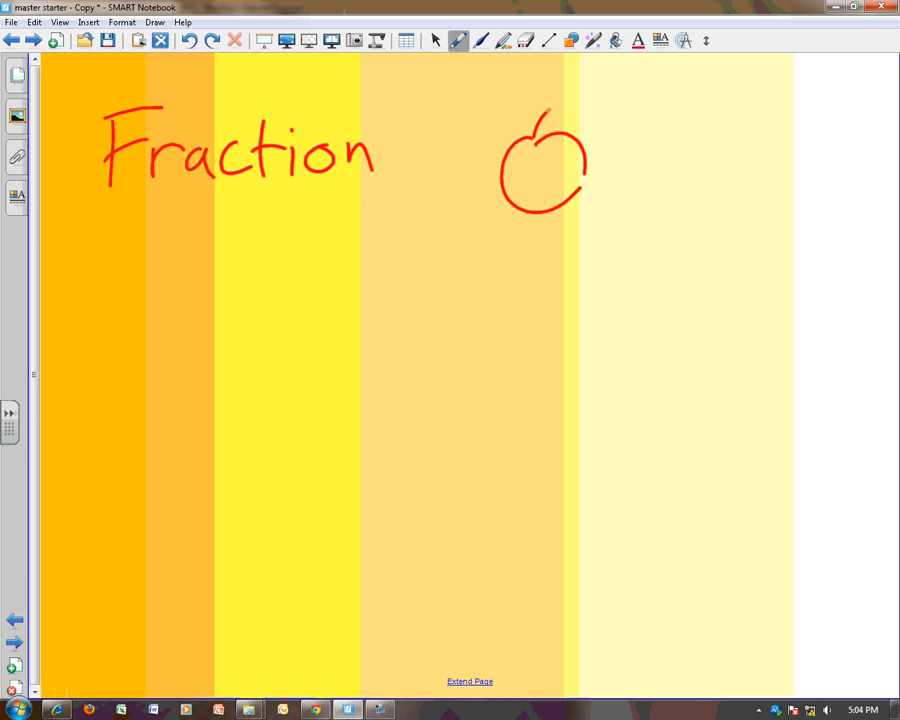
drag(548, 120, 560, 108)
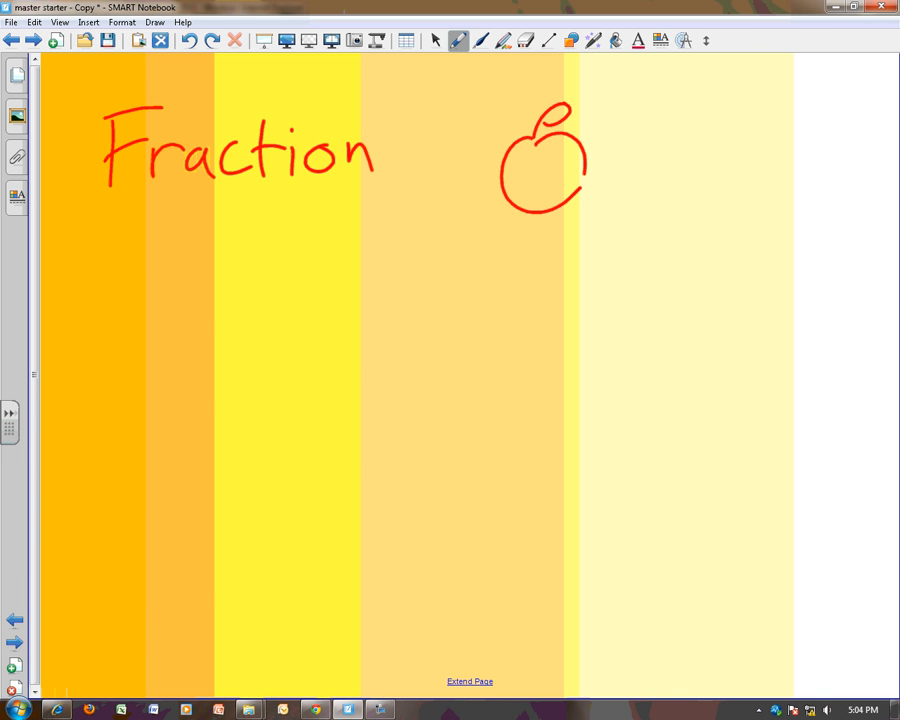
drag(536, 150, 580, 196)
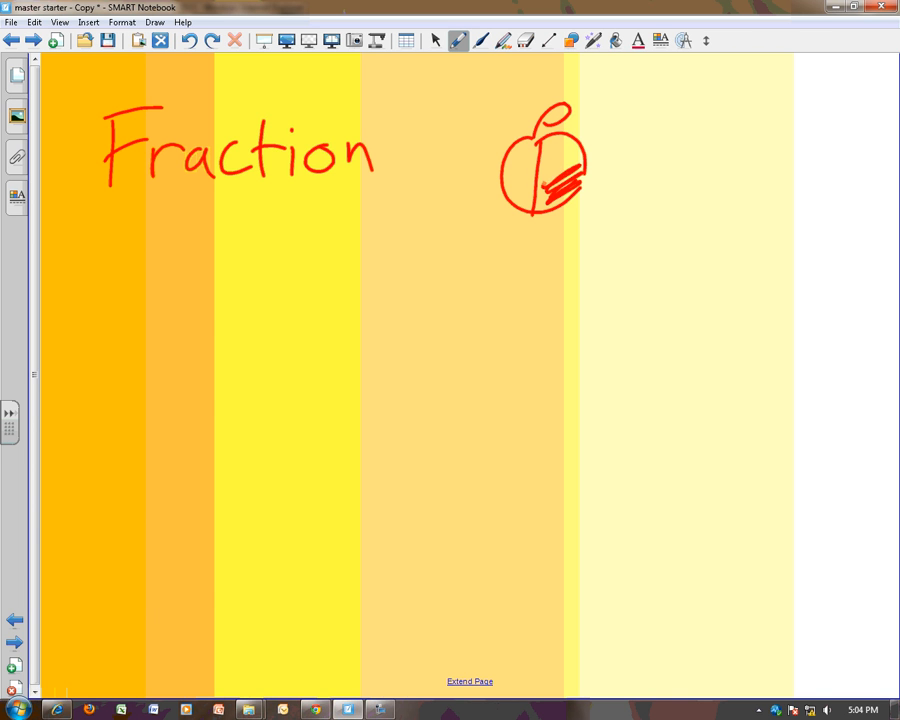
drag(544, 184, 620, 120)
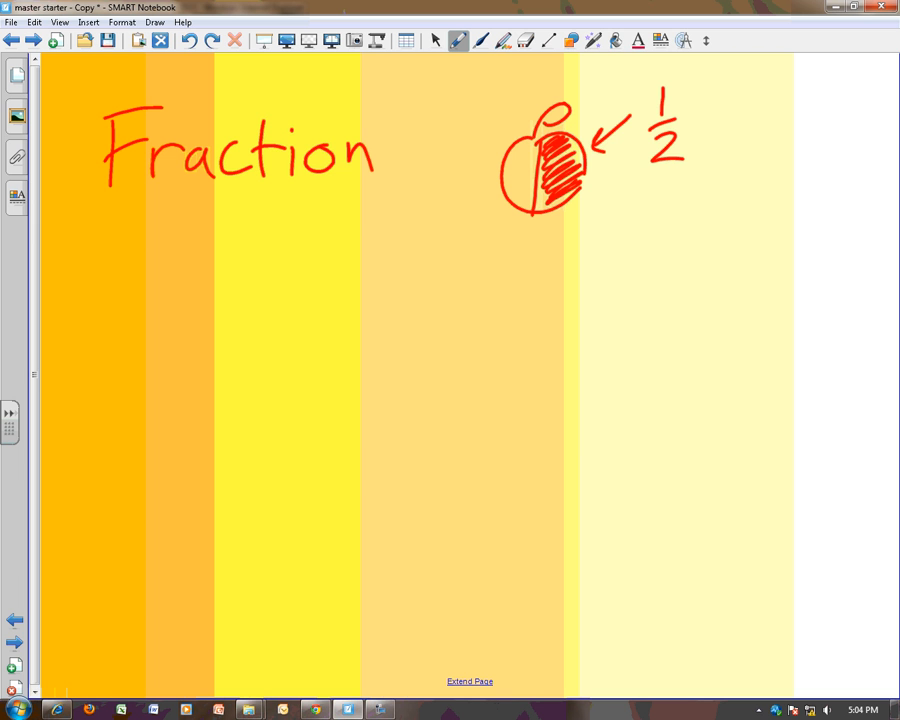
drag(590, 196, 700, 244)
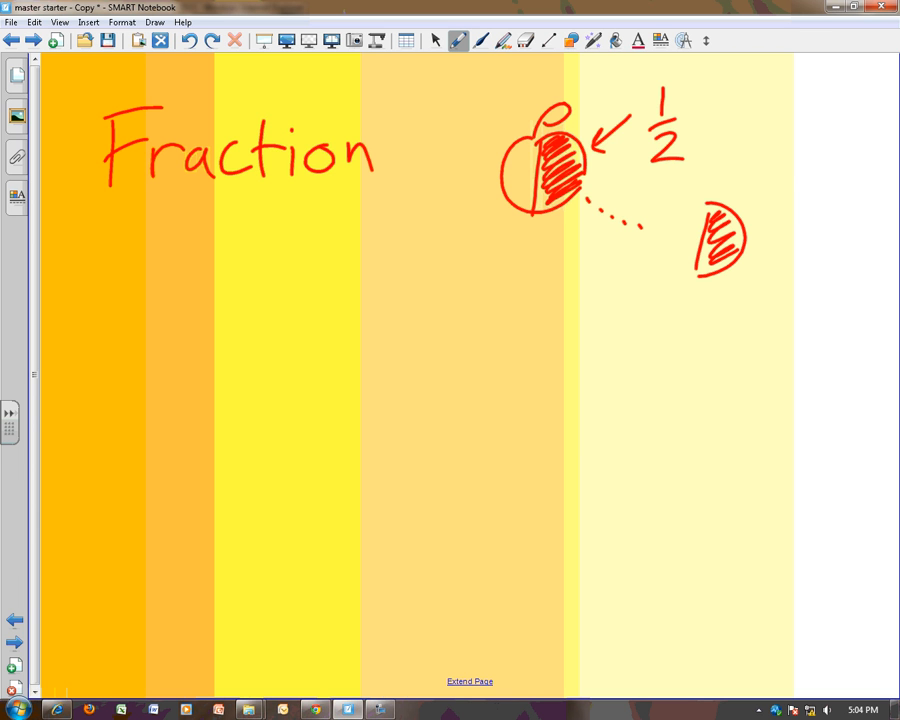
drag(770, 160, 790, 270)
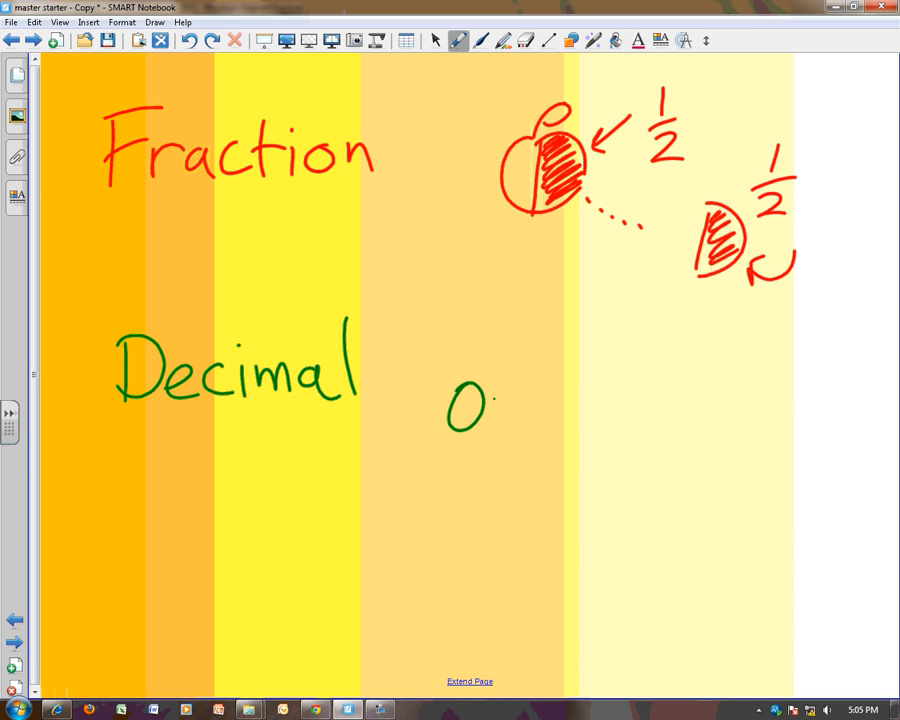
Write 0.5 in green and draw a 0-to-1 number line with an arrow marking 0.5.
drag(480, 400, 524, 410)
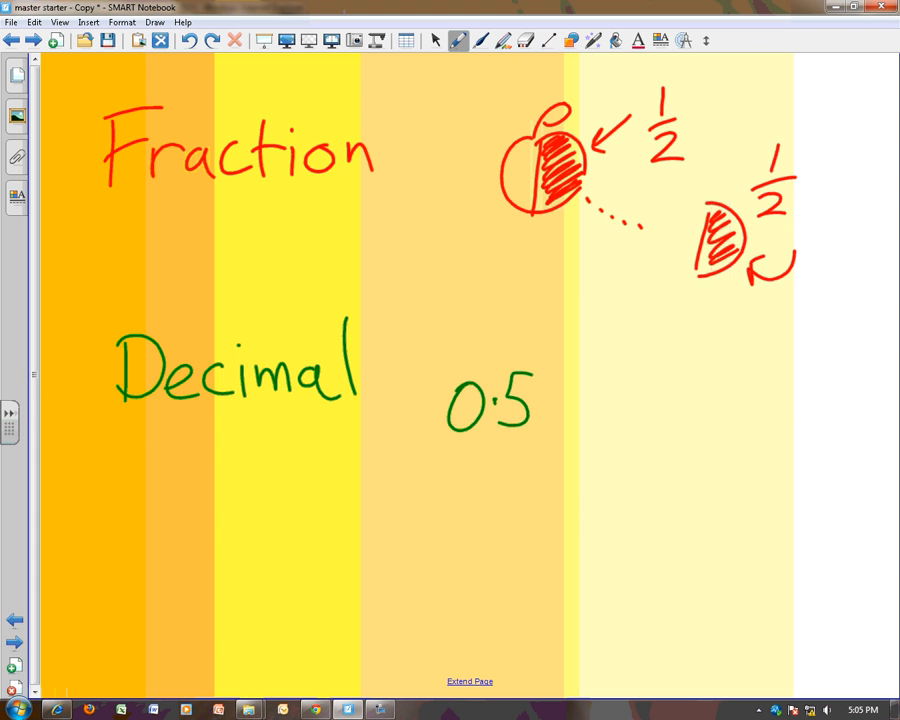
drag(356, 500, 450, 564)
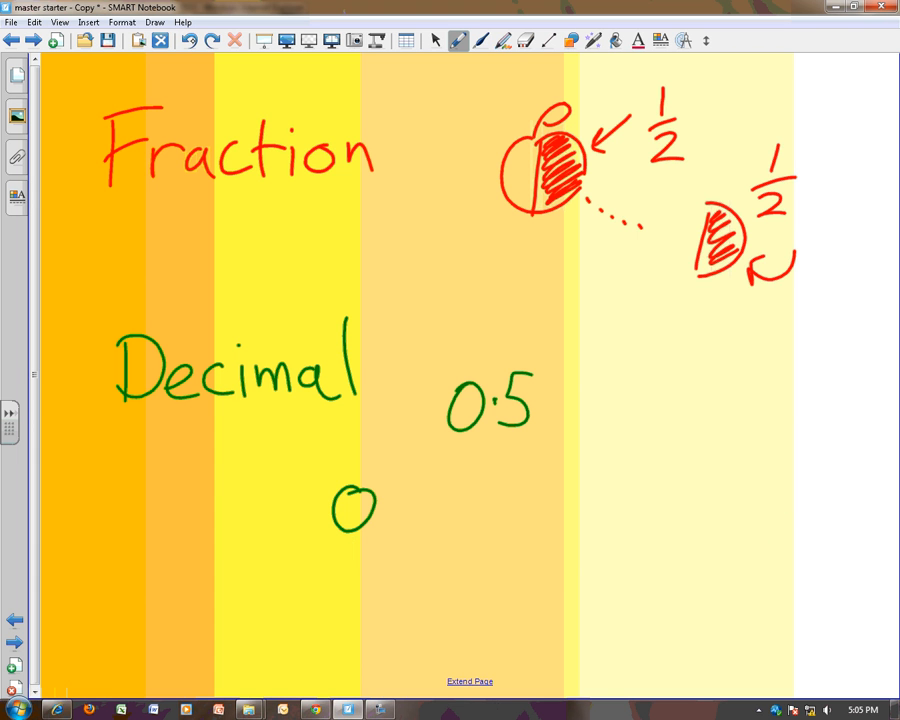
drag(360, 510, 764, 576)
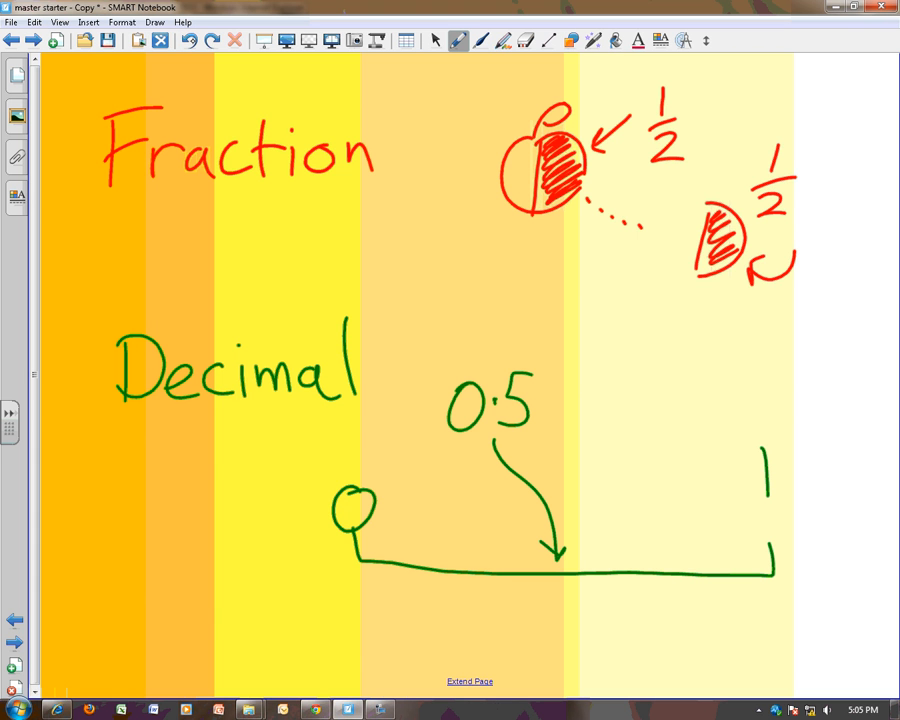
drag(540, 390, 680, 276)
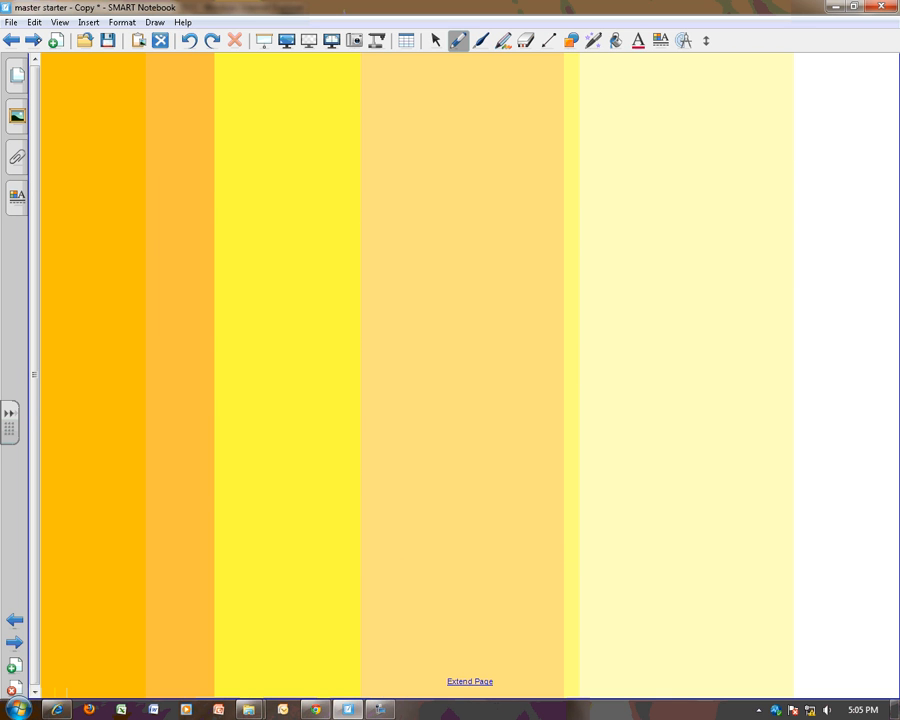
Start the 20/100 page with a Hundreds-to-hundredths place value chart.
click(404, 40)
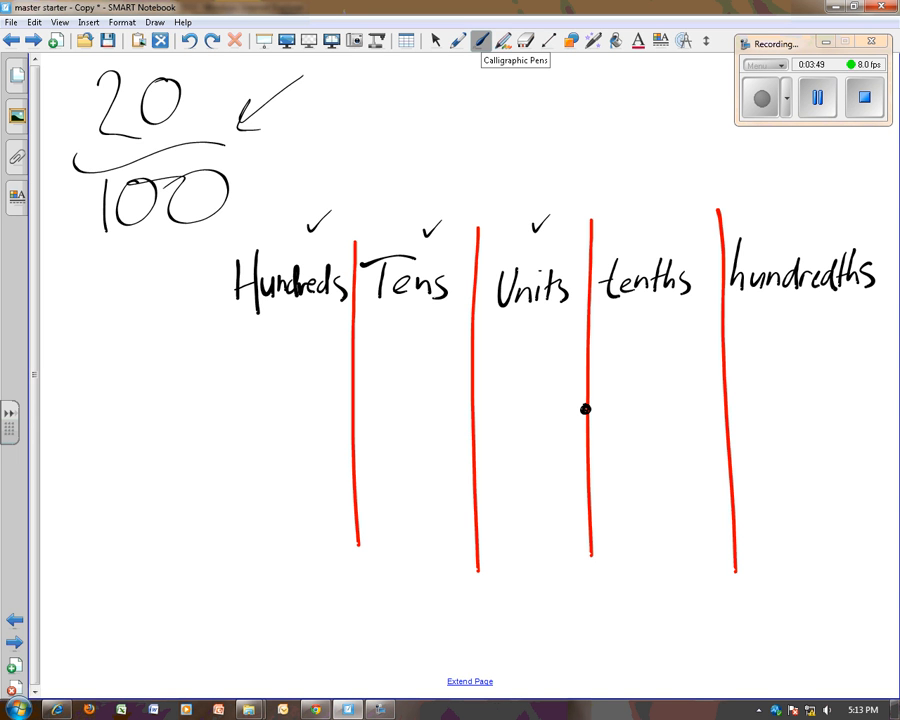
Tick the tenths and hundredths headings of the place value chart.
drag(632, 210, 650, 200)
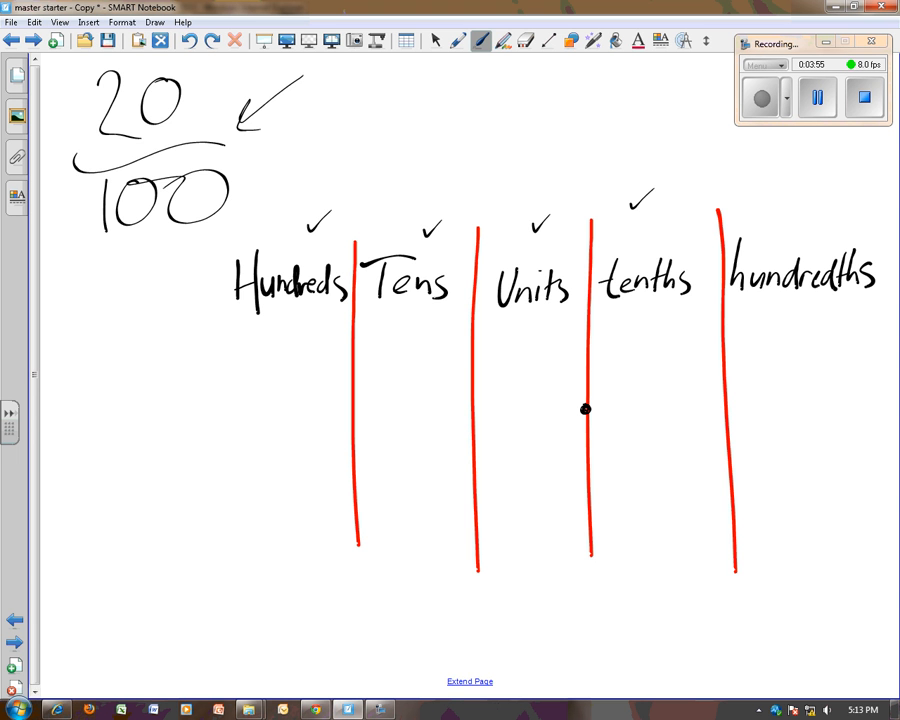
drag(790, 220, 810, 210)
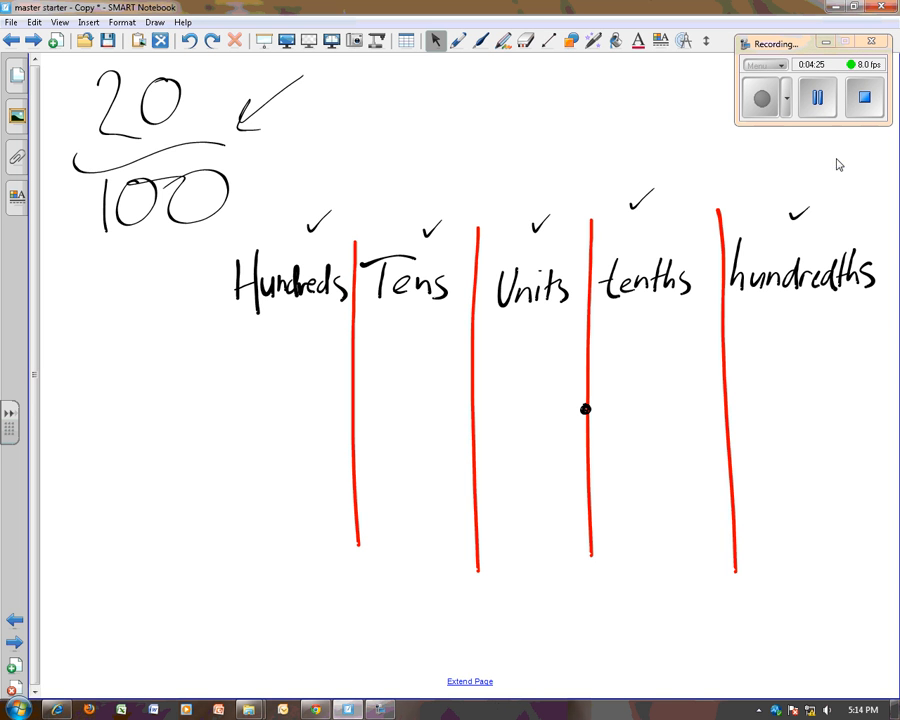
Write 2 and 0 under tenths and hundredths, underline them and continue the working below the chart.
click(480, 40)
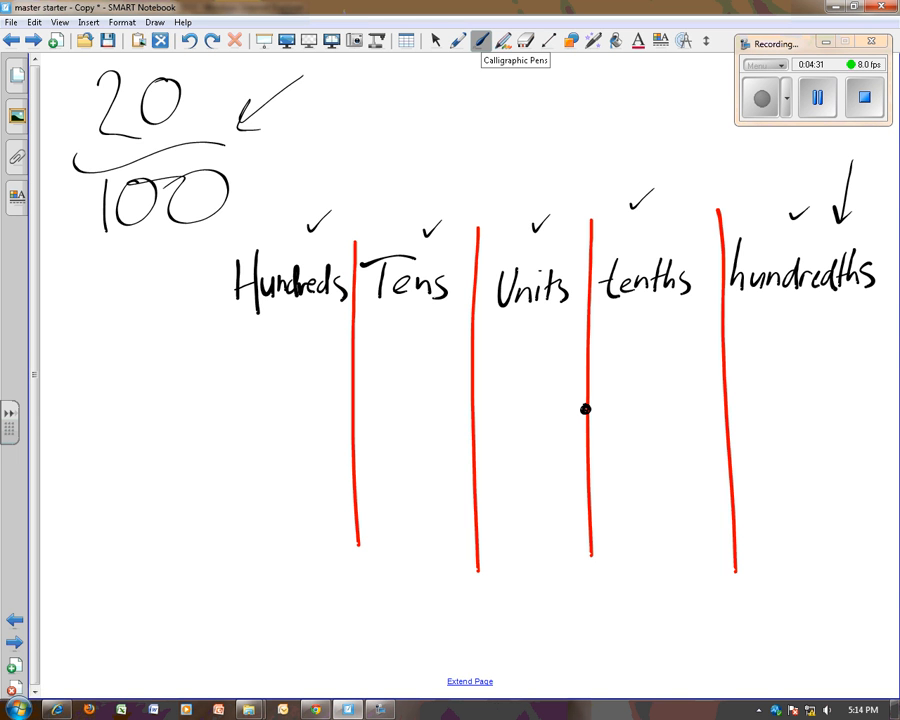
drag(764, 360, 864, 420)
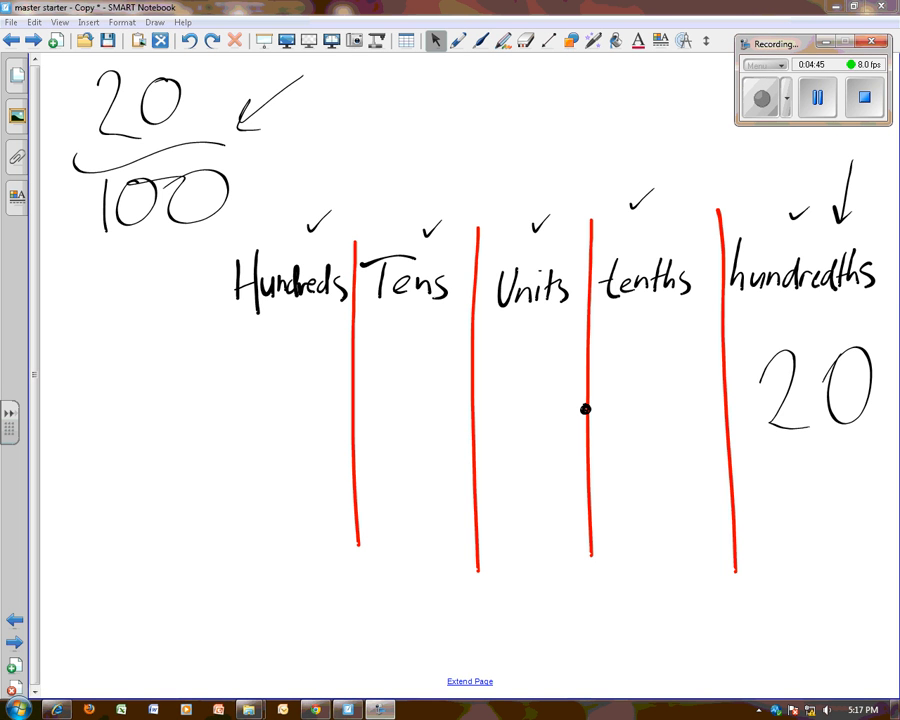
mouse_move(436, 40)
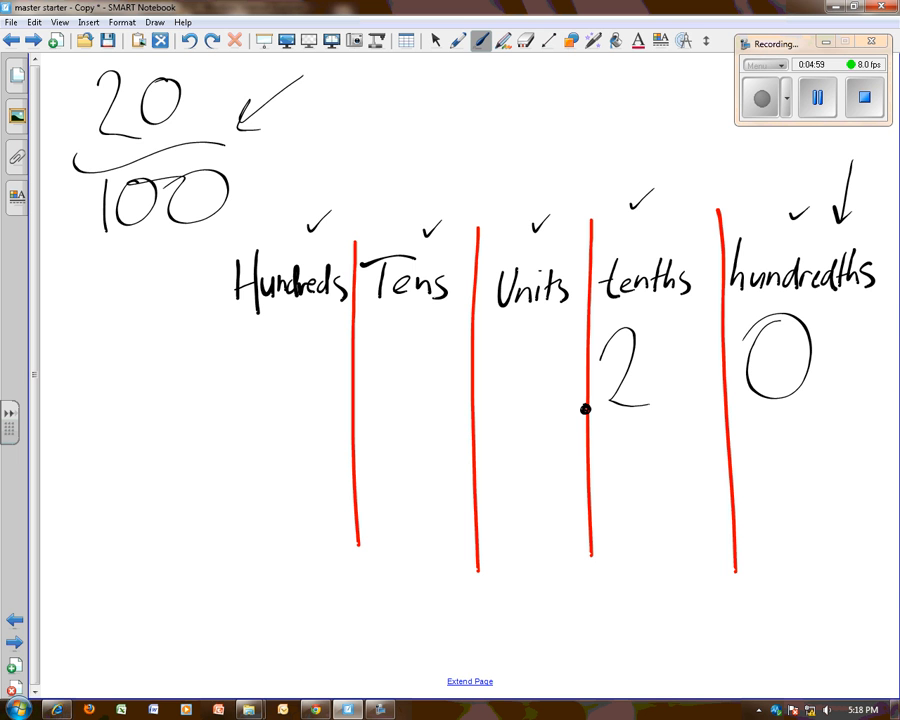
drag(604, 436, 820, 410)
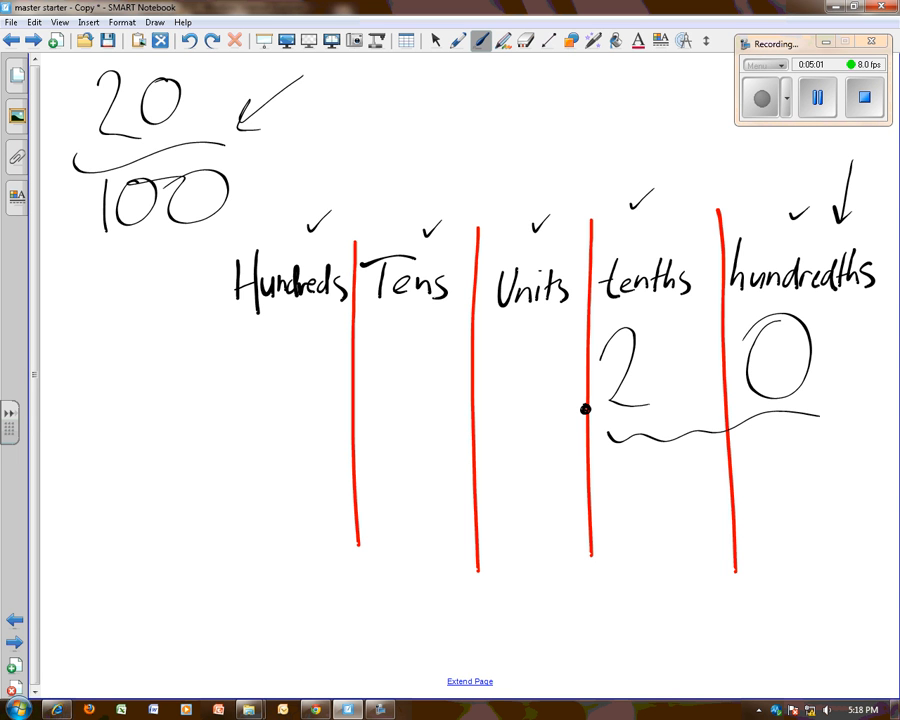
drag(630, 460, 624, 530)
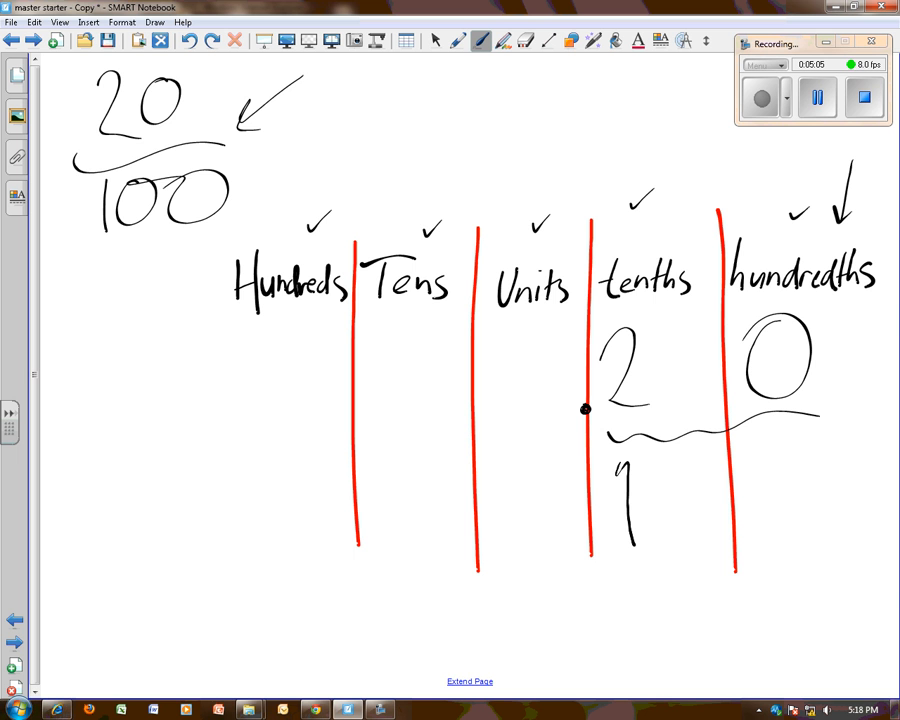
drag(624, 540, 630, 460)
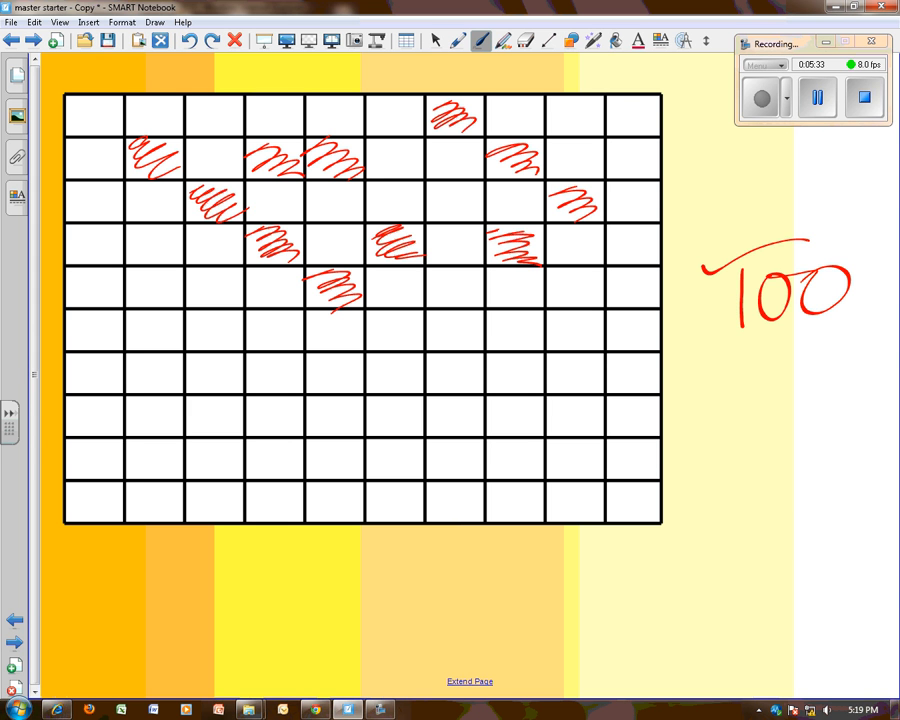
Shade another hundredth square in red on the 100-square grid.
drag(720, 424, 604, 564)
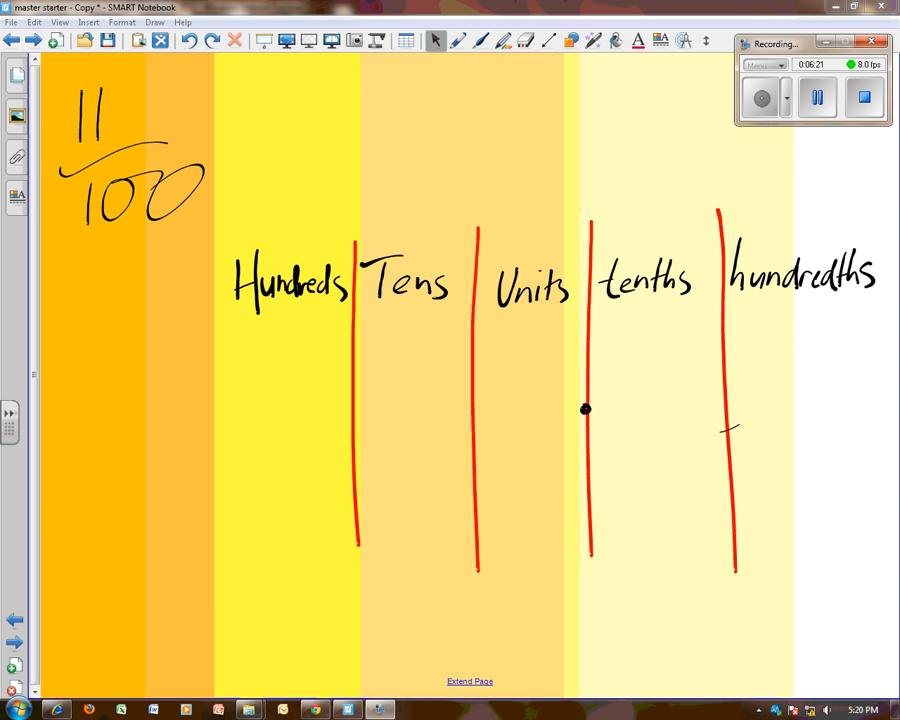
Draw arrows from 11/100 toward the chart and pick a pen style for annotating.
click(460, 40)
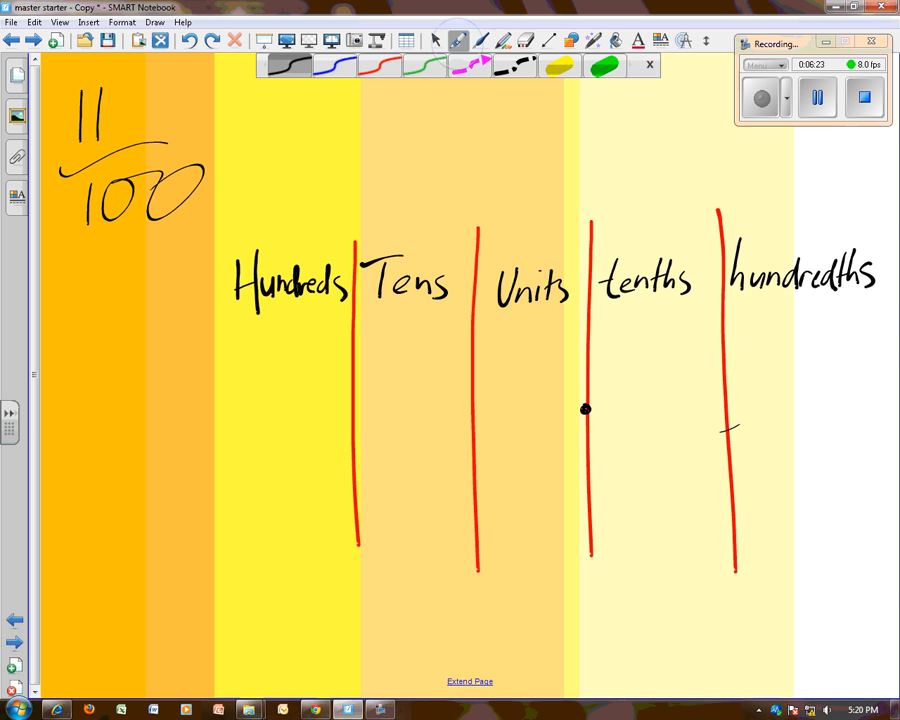
drag(340, 110, 210, 130)
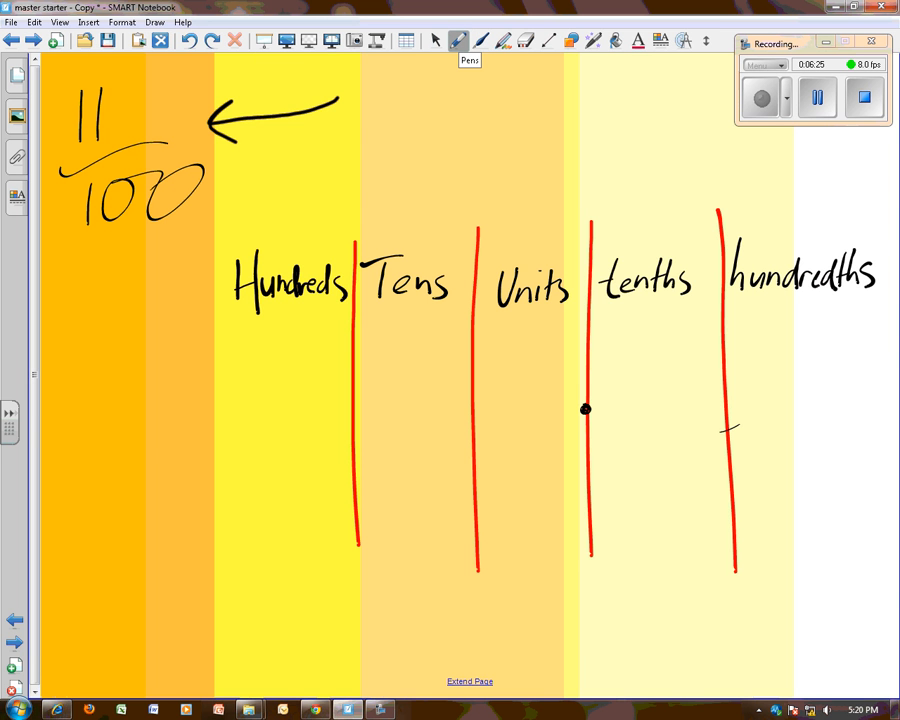
drag(84, 486, 236, 430)
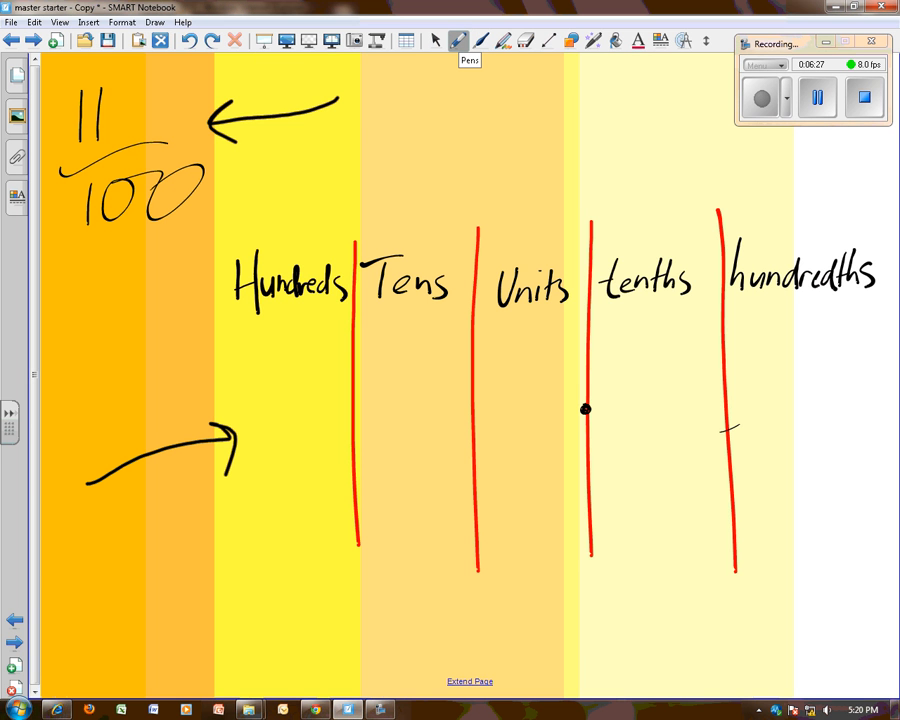
click(480, 40)
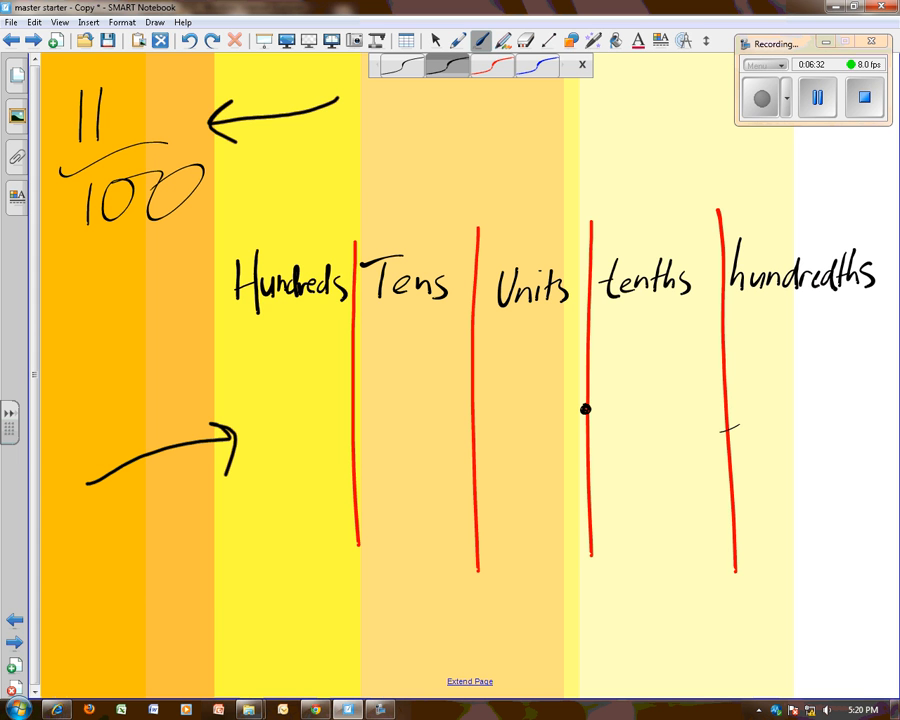
click(448, 66)
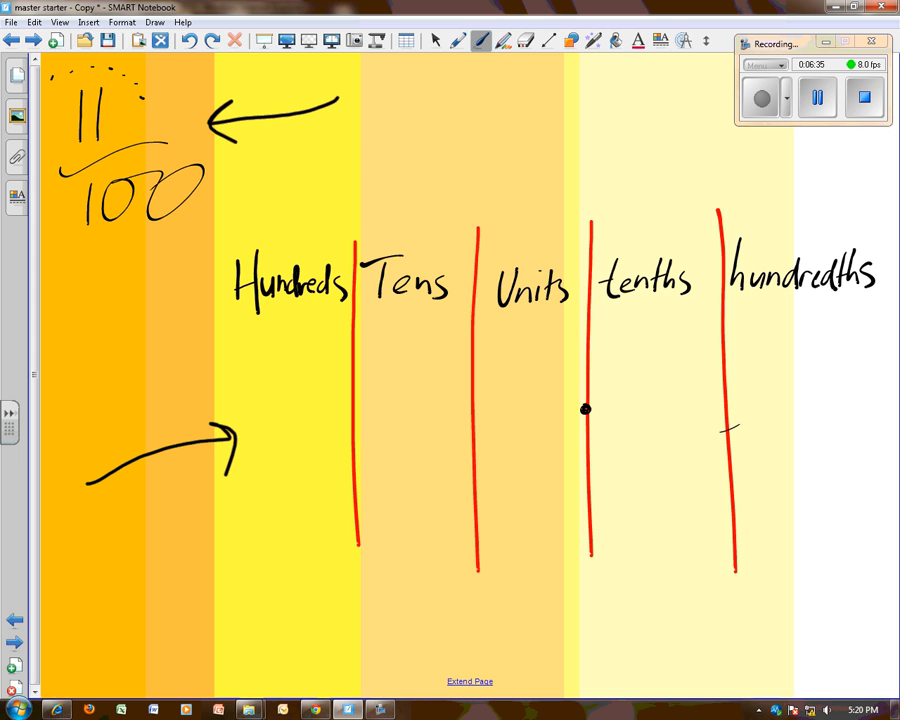
Cross out Hundreds, Tens, Units and tenths and tick the hundredths column.
drag(304, 244, 320, 250)
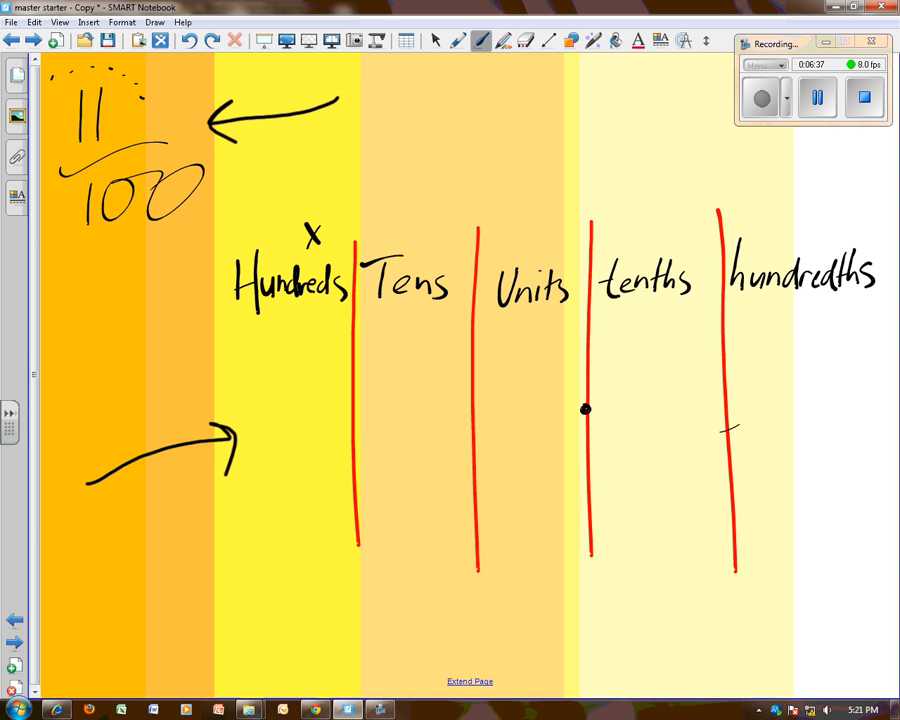
drag(416, 244, 424, 222)
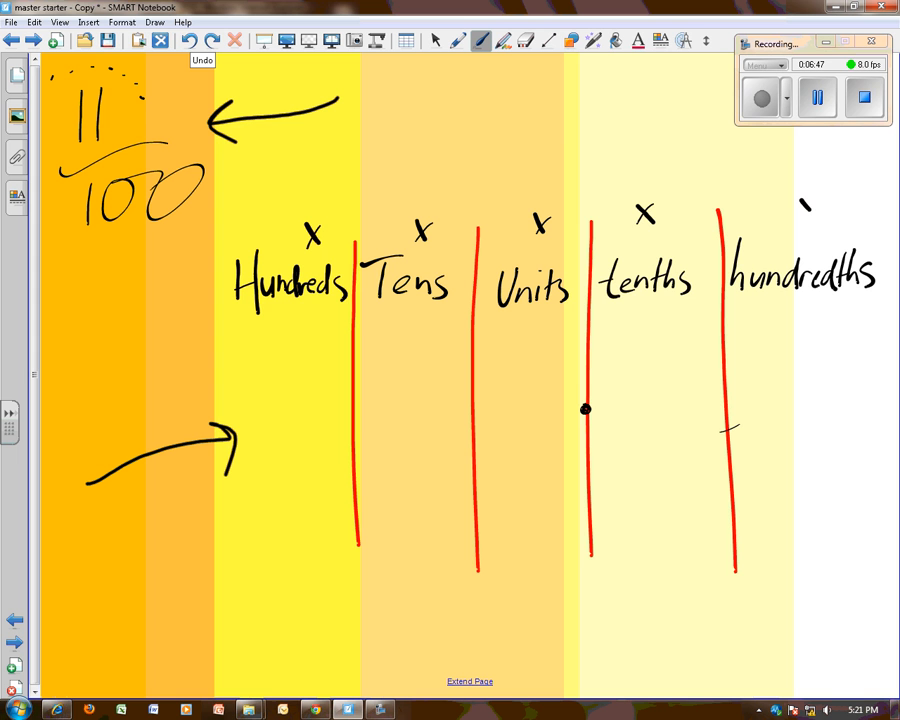
drag(800, 210, 850, 176)
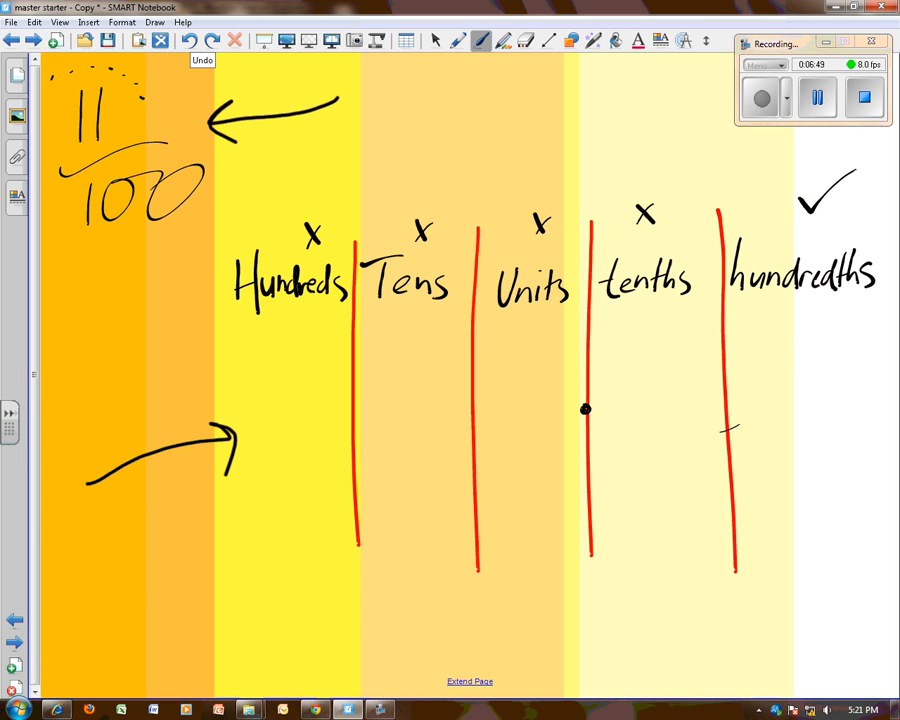
Write 0 under Units, 1 under tenths and hundredths, and 0.11 below the chart.
drag(136, 264, 130, 230)
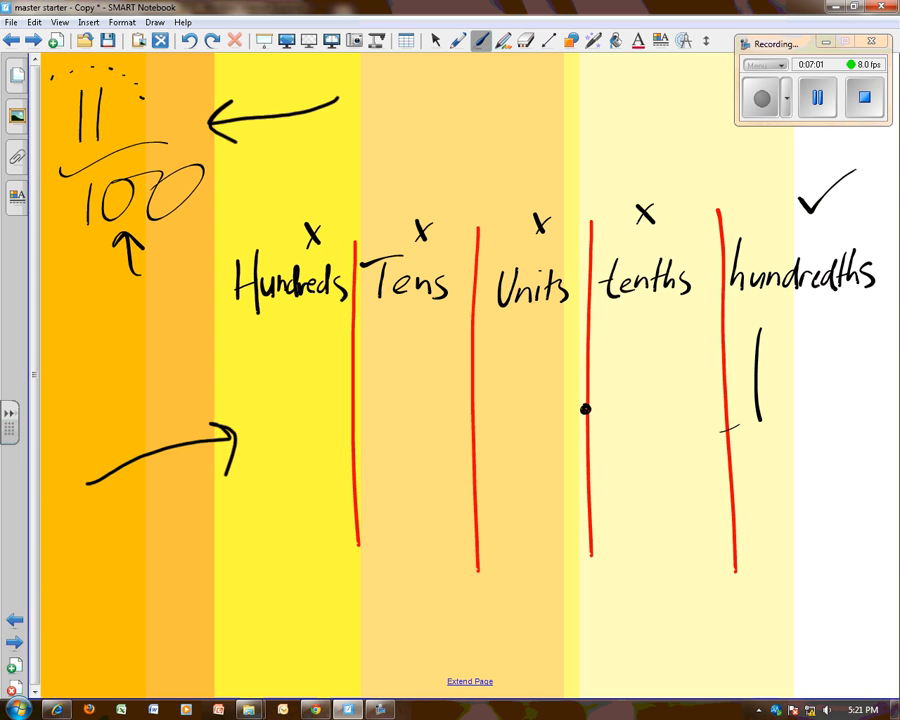
drag(656, 330, 656, 420)
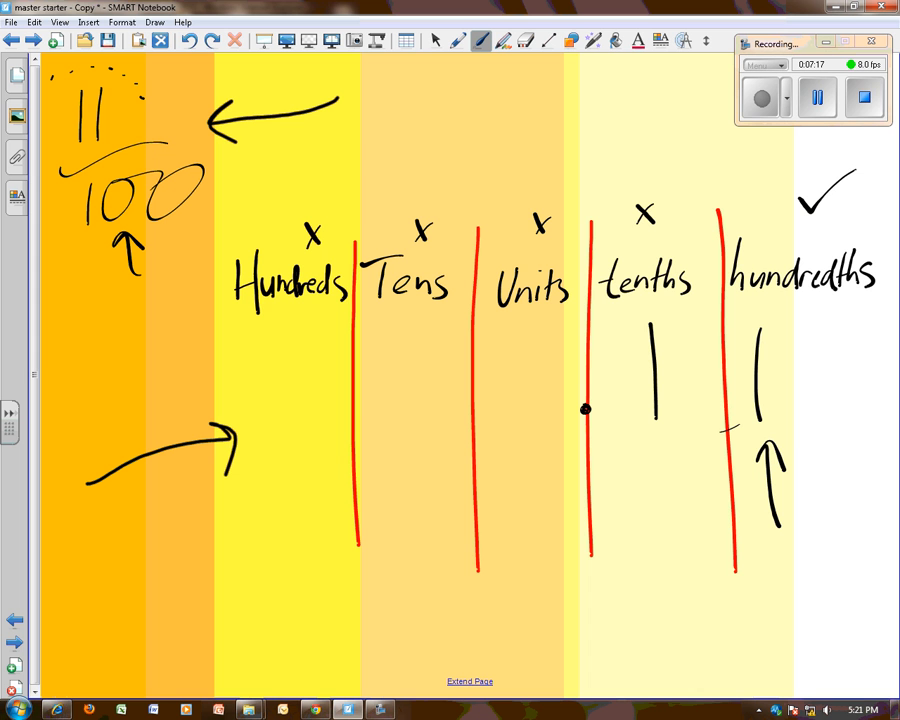
drag(524, 350, 520, 410)
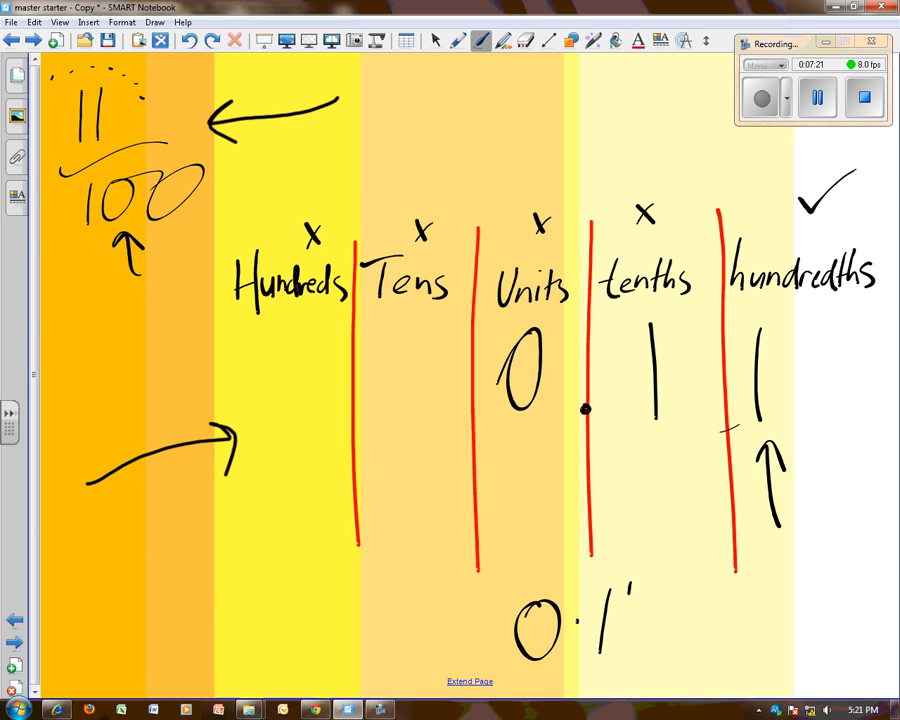
drag(620, 640, 624, 596)
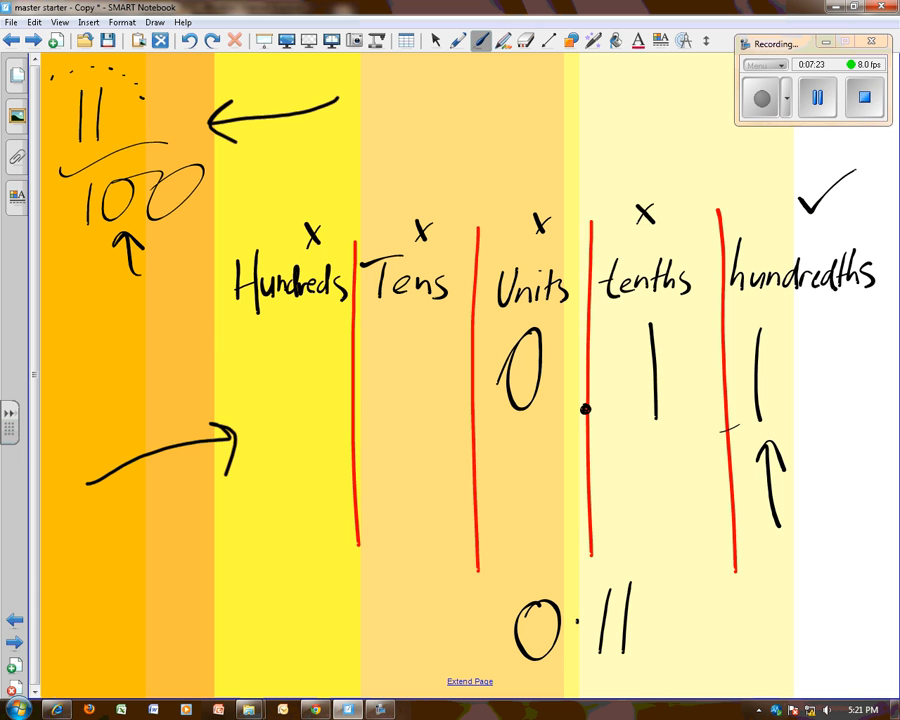
drag(490, 630, 180, 240)
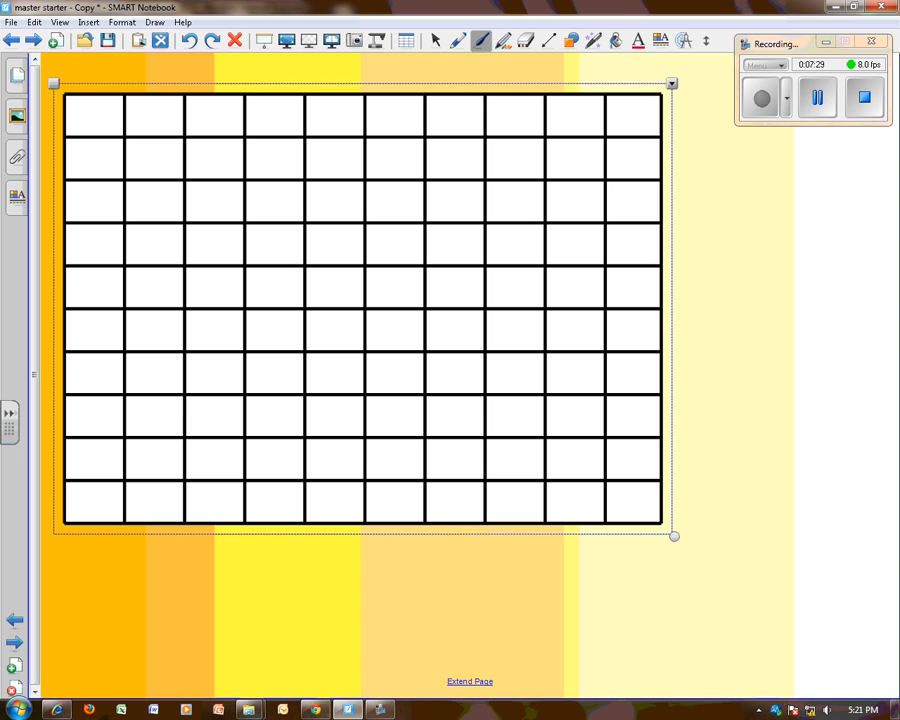
Move on to the page showing 1/100 above an empty place value chart.
drag(552, 444, 596, 470)
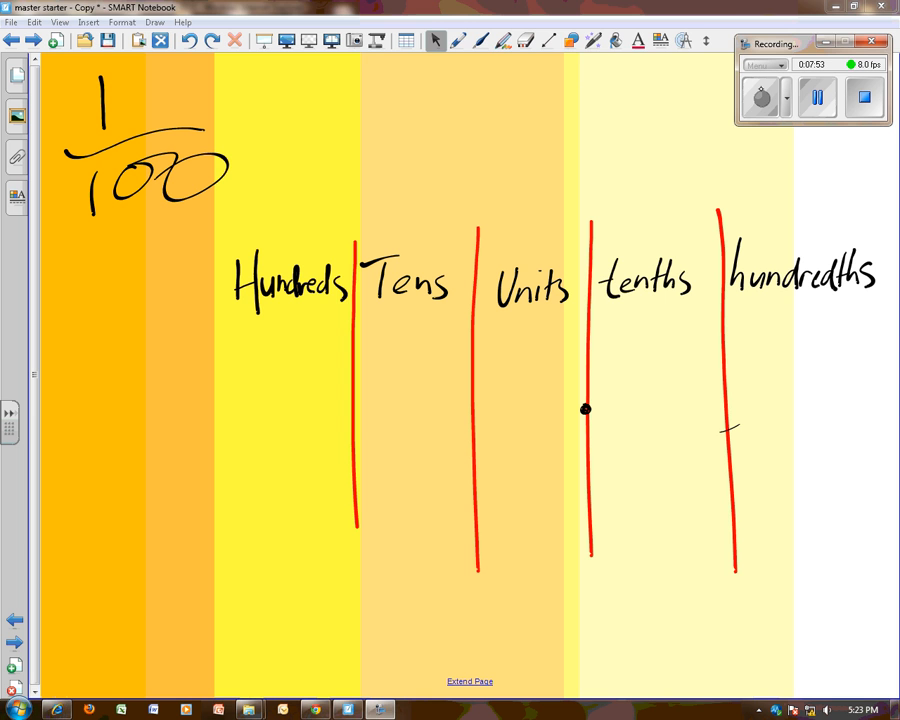
Draw a red arrow at 1/100 and tick the hundredths column heading.
click(458, 40)
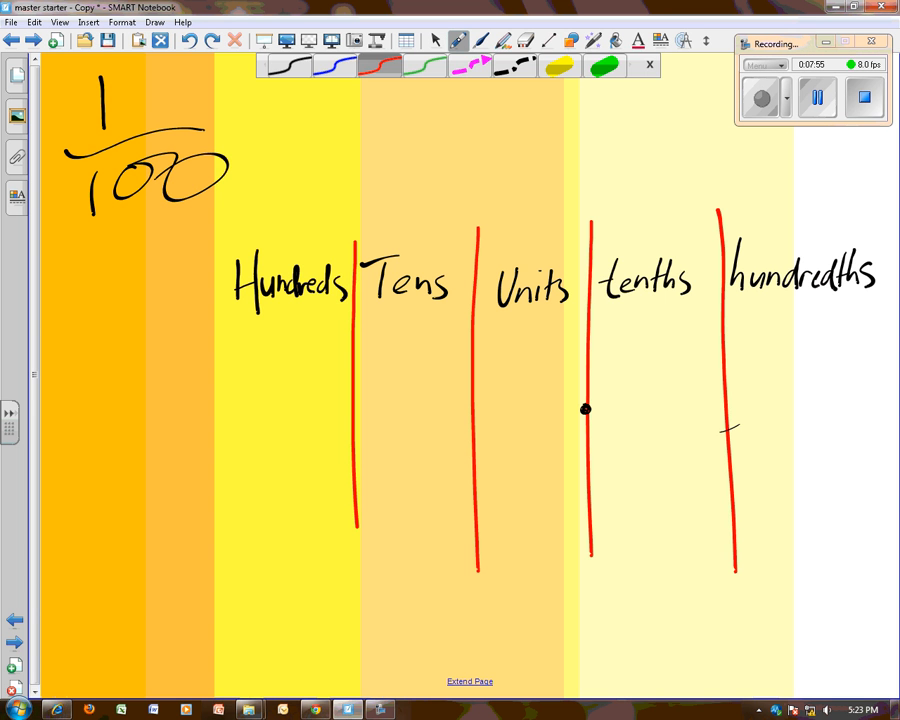
drag(330, 100, 230, 84)
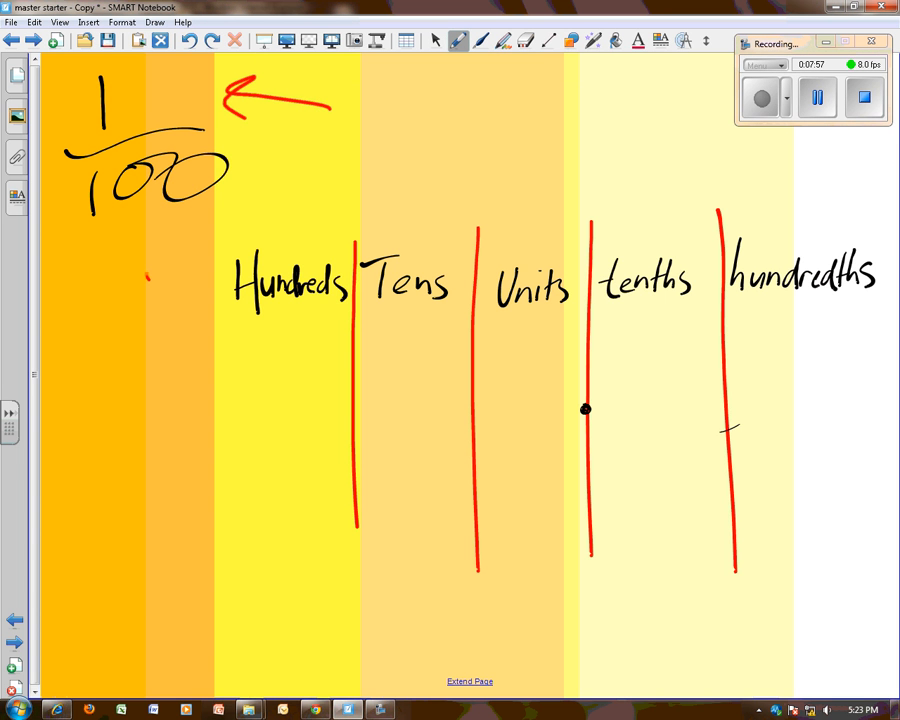
drag(148, 270, 150, 224)
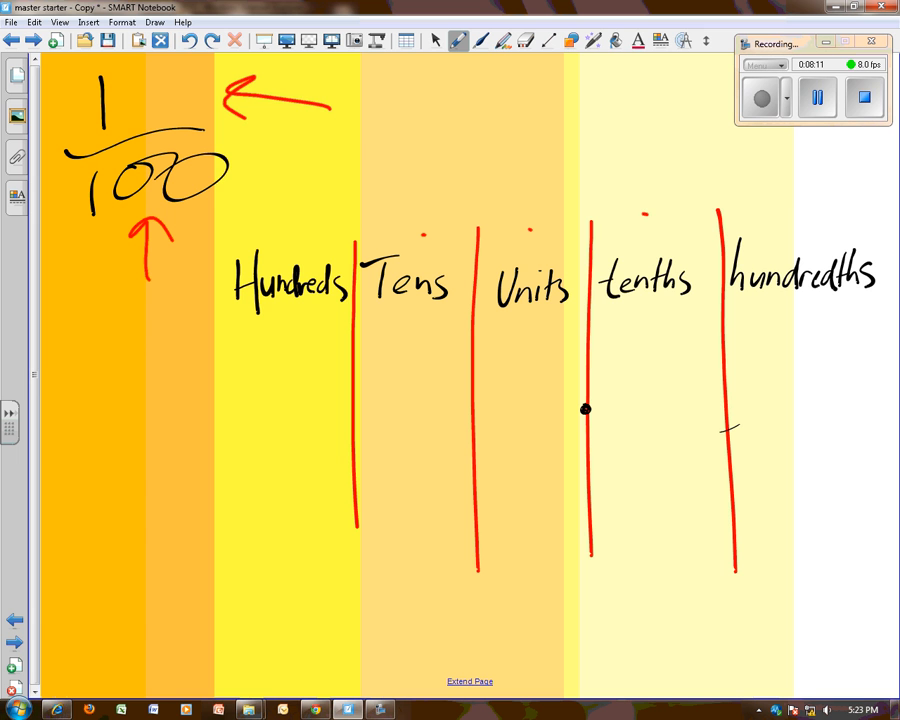
drag(796, 224, 856, 170)
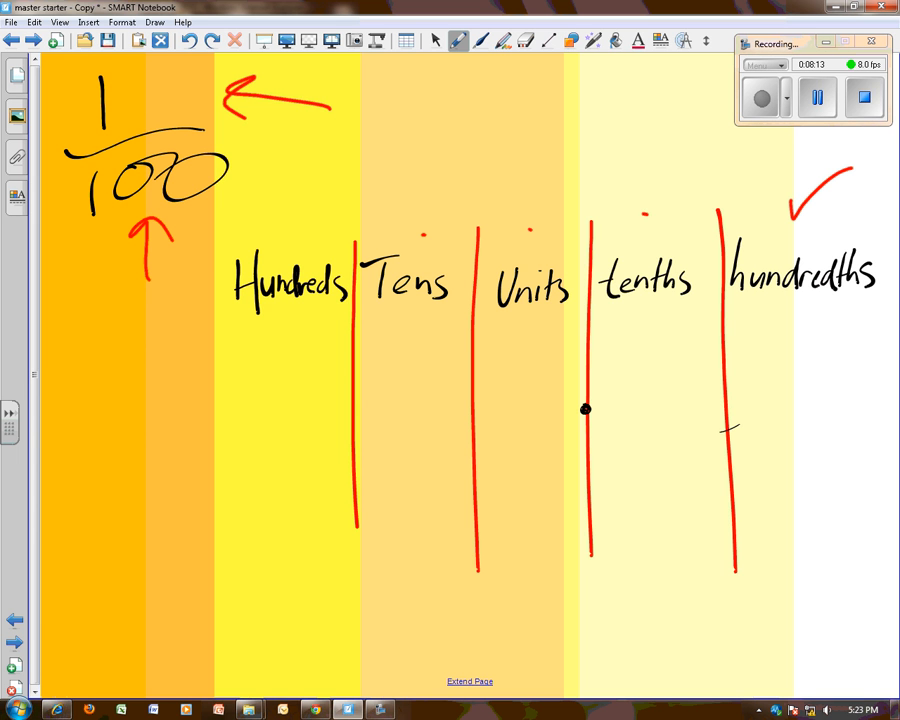
In black, write 1 under hundredths, 0 under tenths, and .01 below the chart.
click(480, 40)
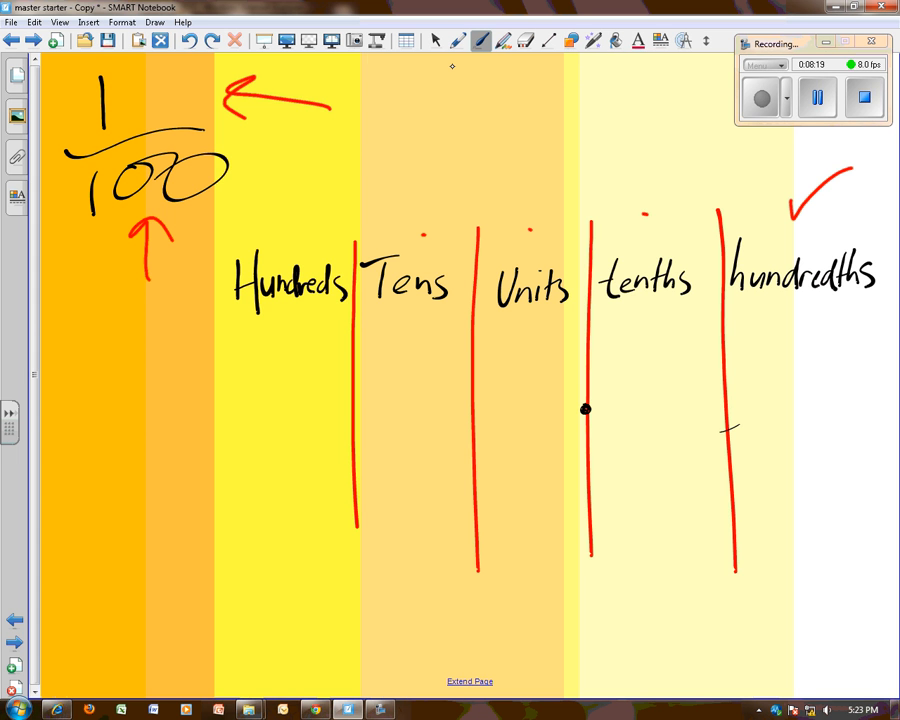
drag(800, 356, 798, 456)
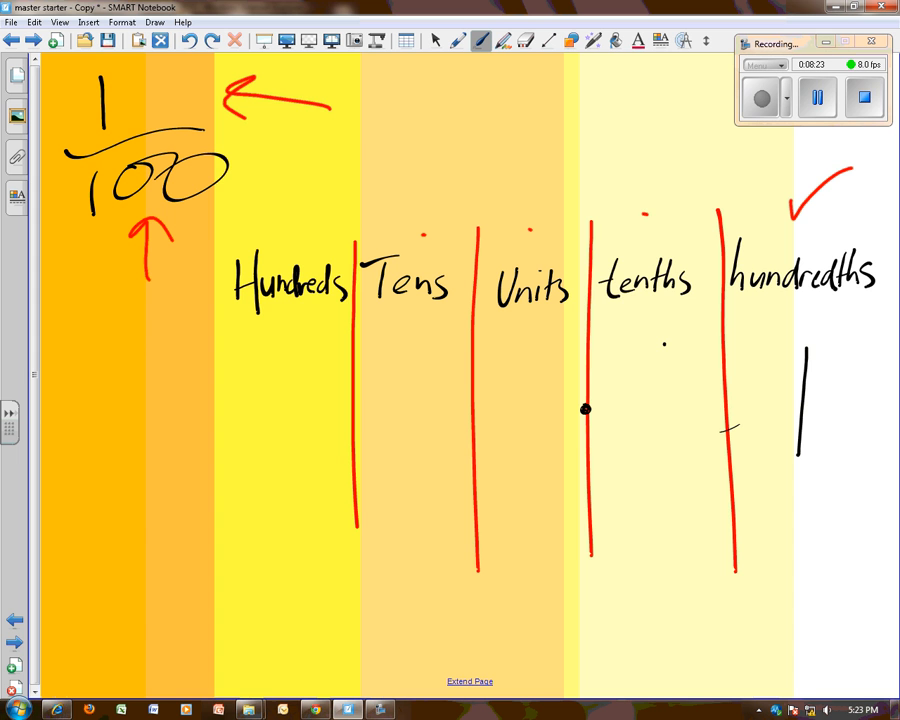
drag(664, 344, 624, 450)
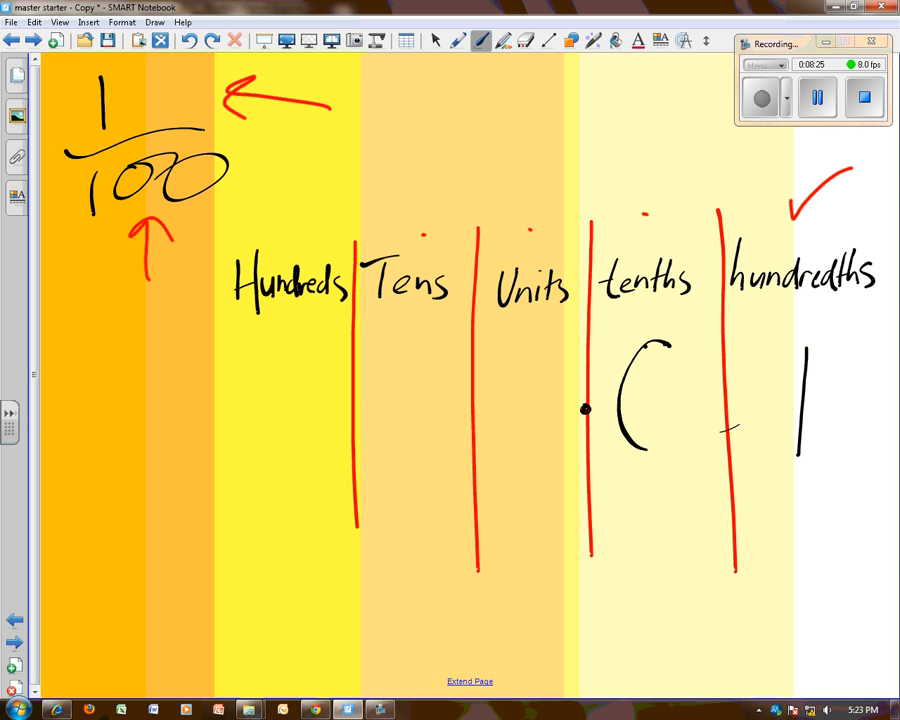
drag(624, 360, 664, 456)
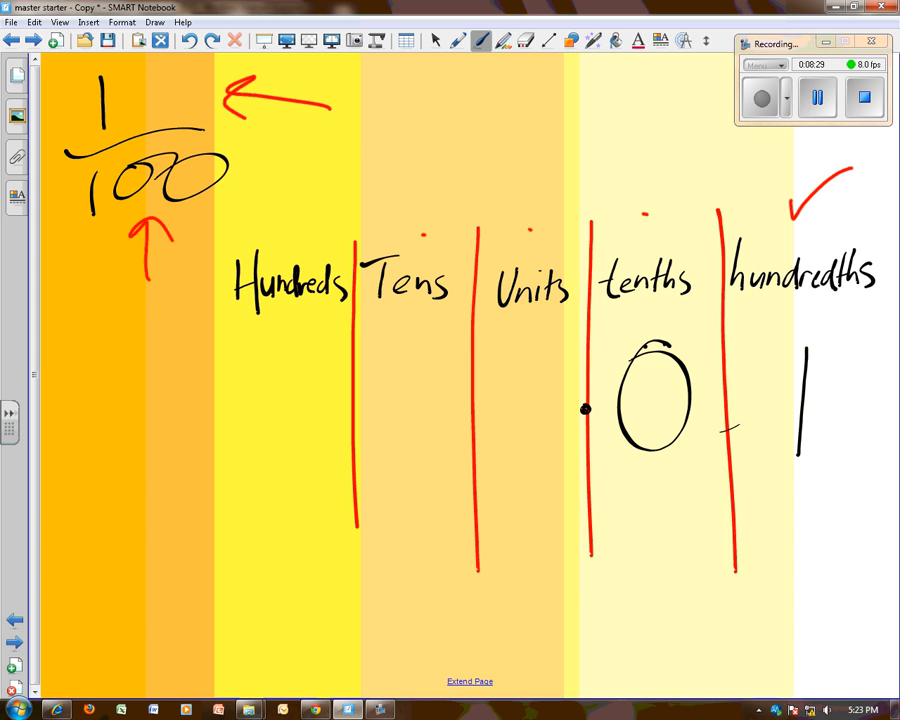
drag(580, 610, 640, 636)
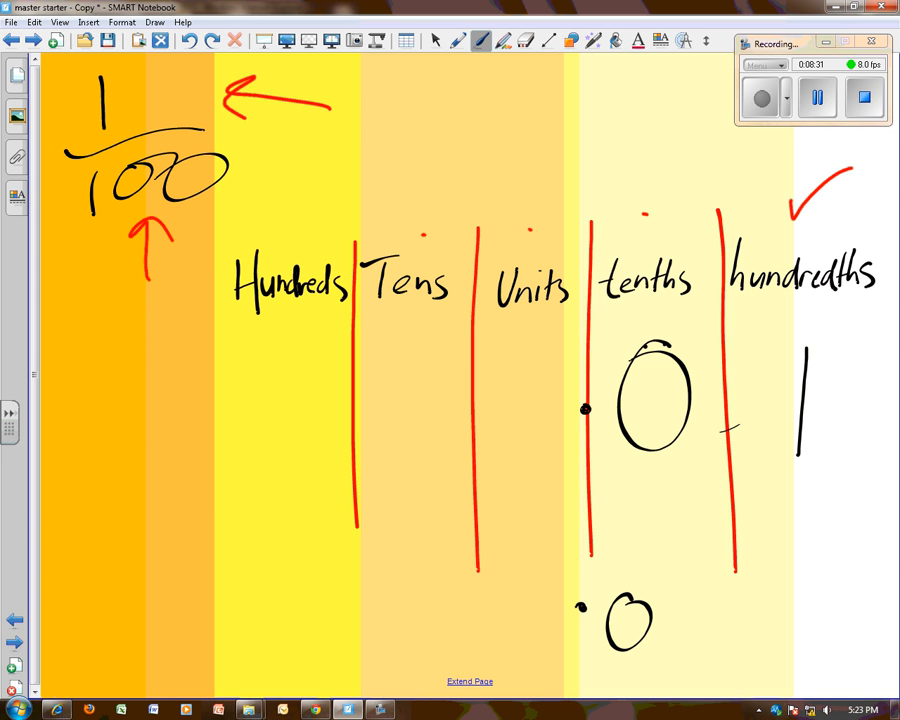
drag(672, 596, 670, 656)
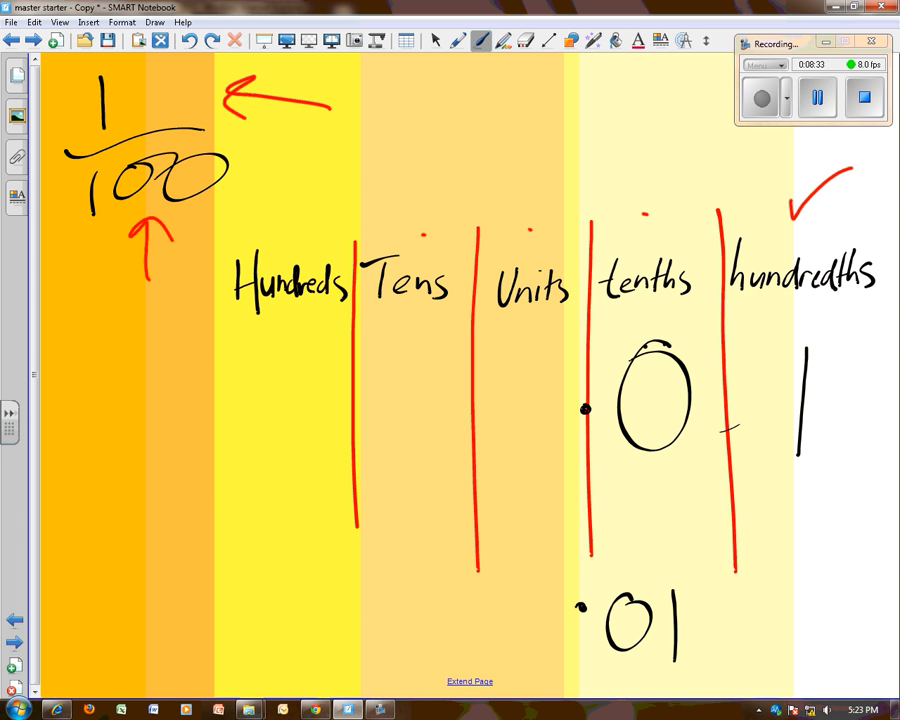
drag(466, 622, 160, 304)
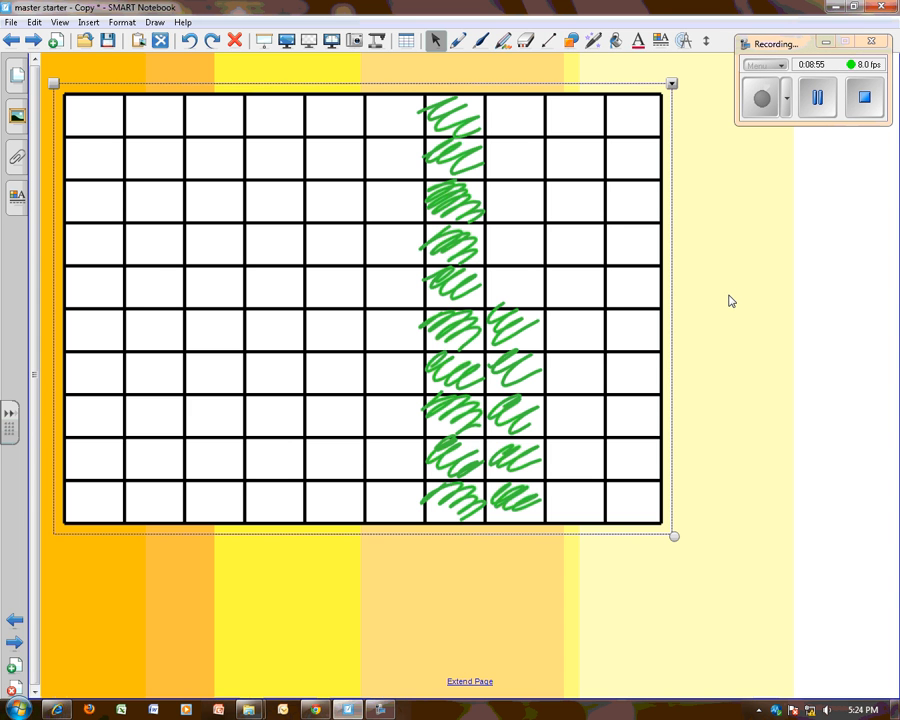
Handwrite 15/100 beside the green-shaded grid and 0.15 below, joined by a linking stroke.
click(460, 40)
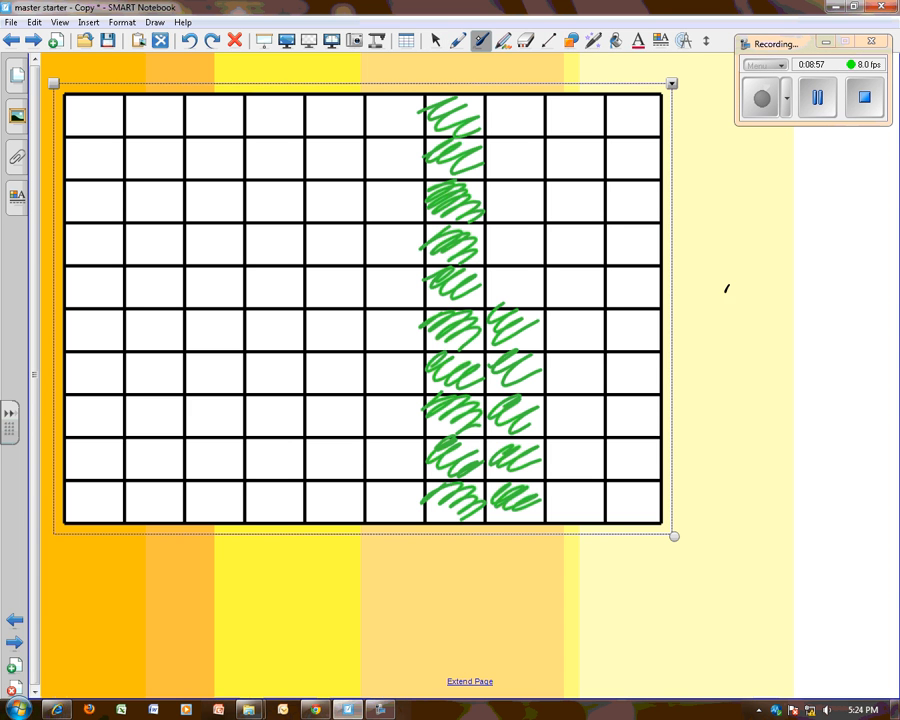
drag(724, 300, 864, 320)
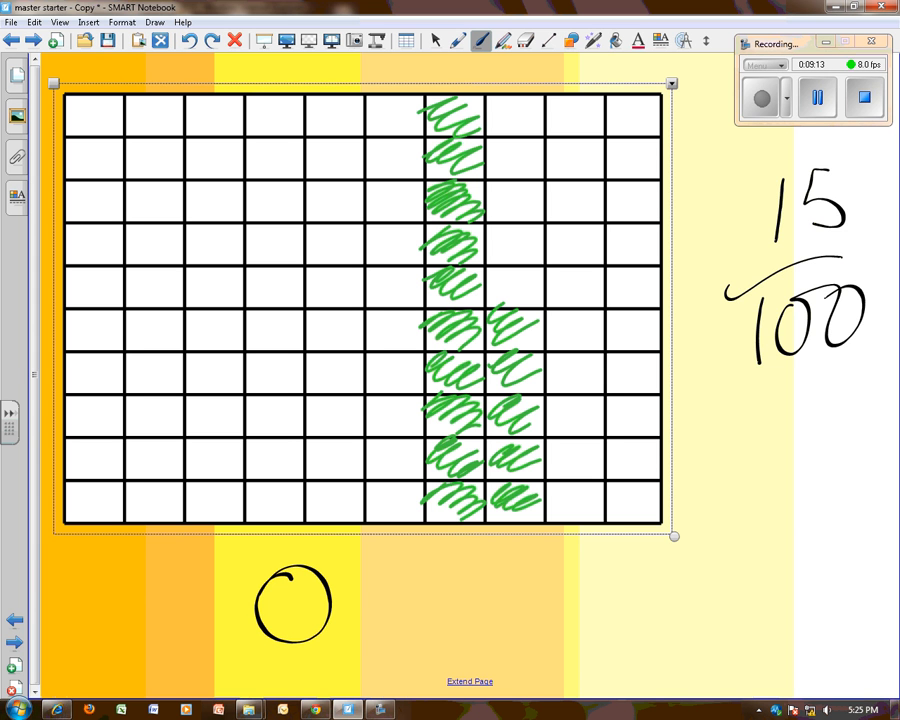
click(352, 600)
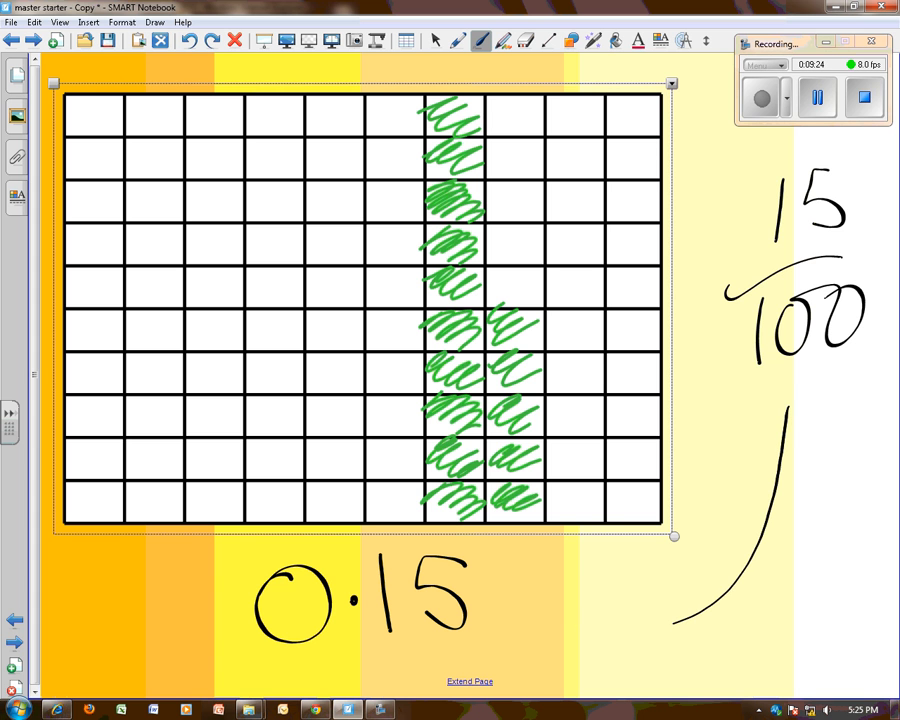
drag(530, 640, 800, 410)
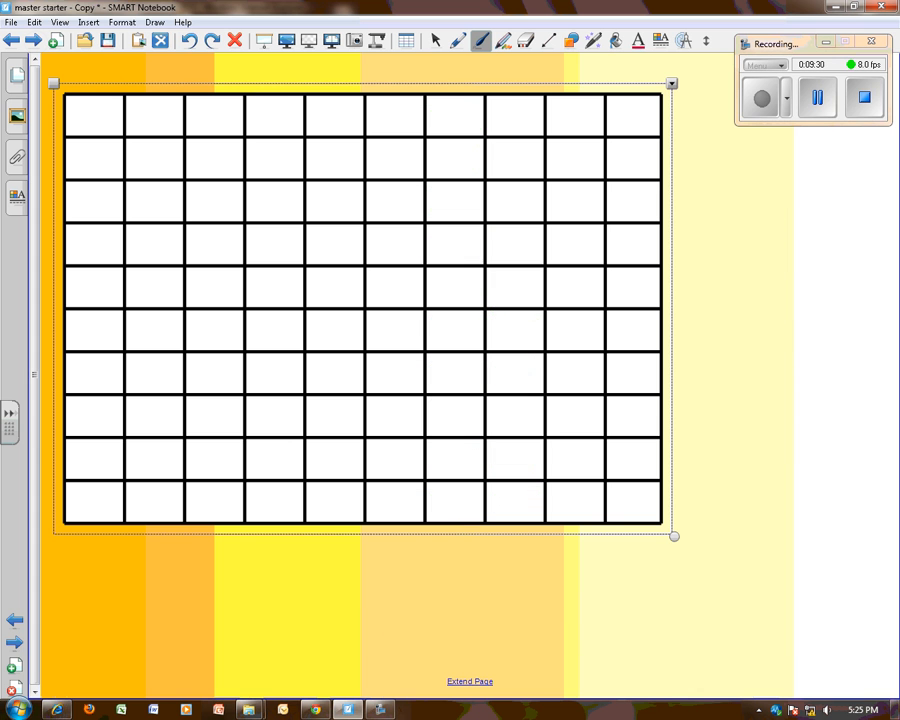
Shade seven squares in black pen, label them 7/100 and write 0.07 underneath.
drag(256, 284, 296, 280)
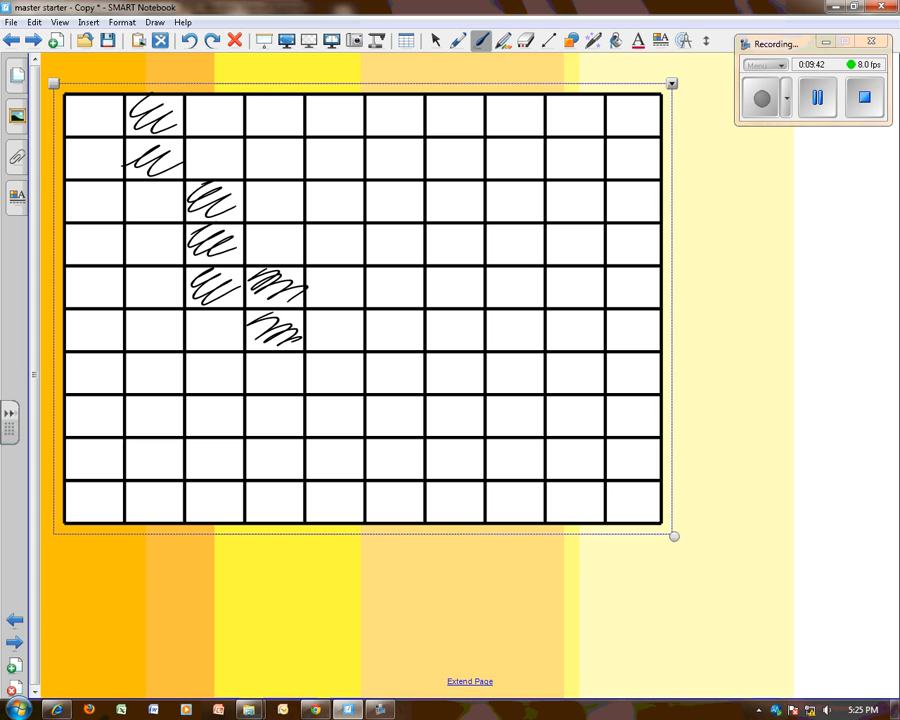
drag(738, 258, 844, 236)
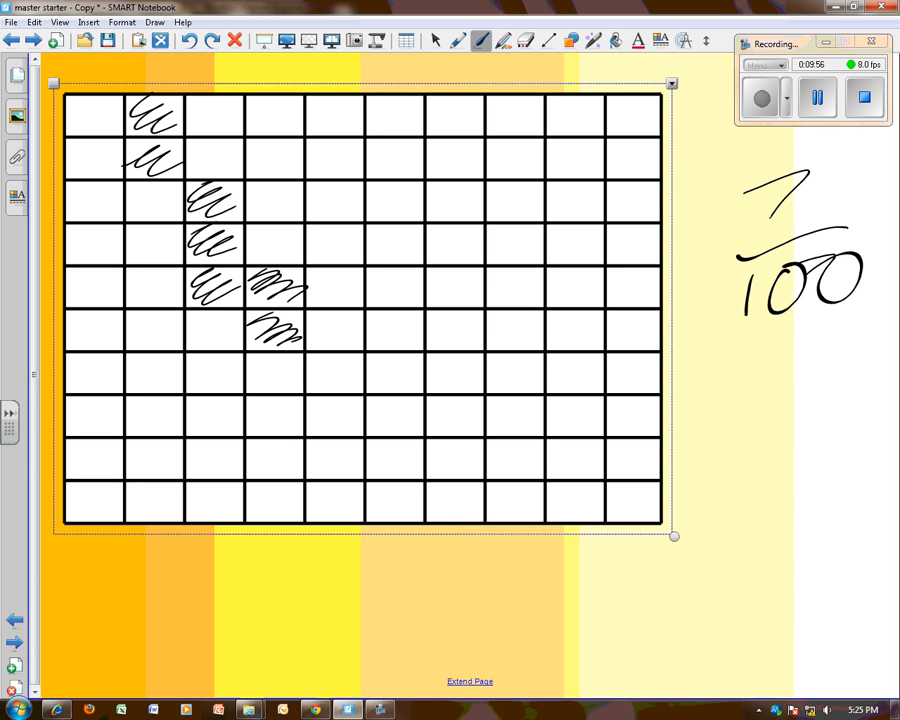
drag(540, 580, 516, 636)
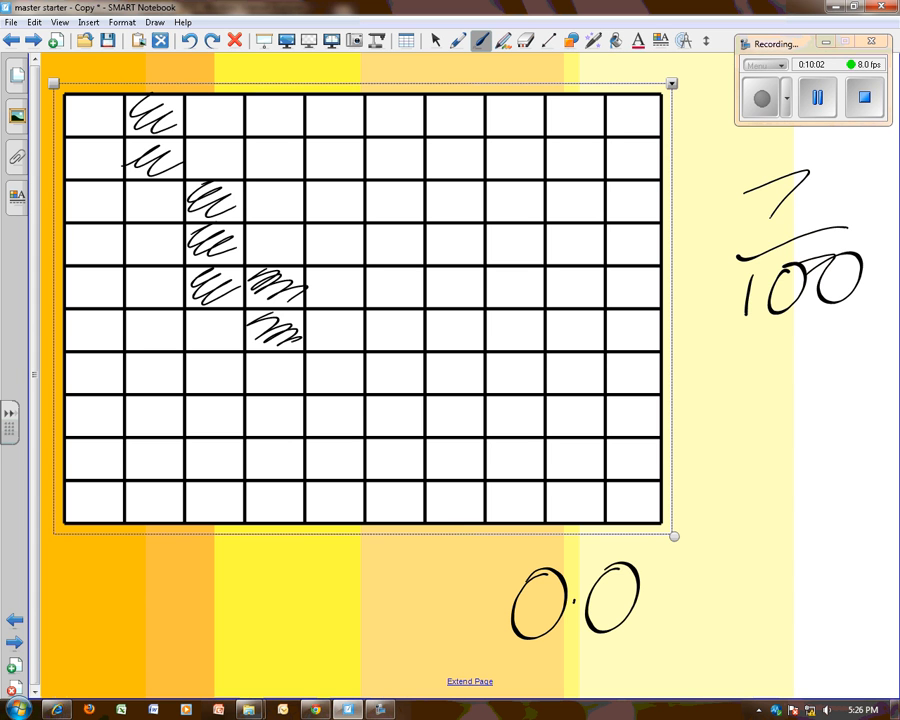
drag(640, 560, 700, 640)
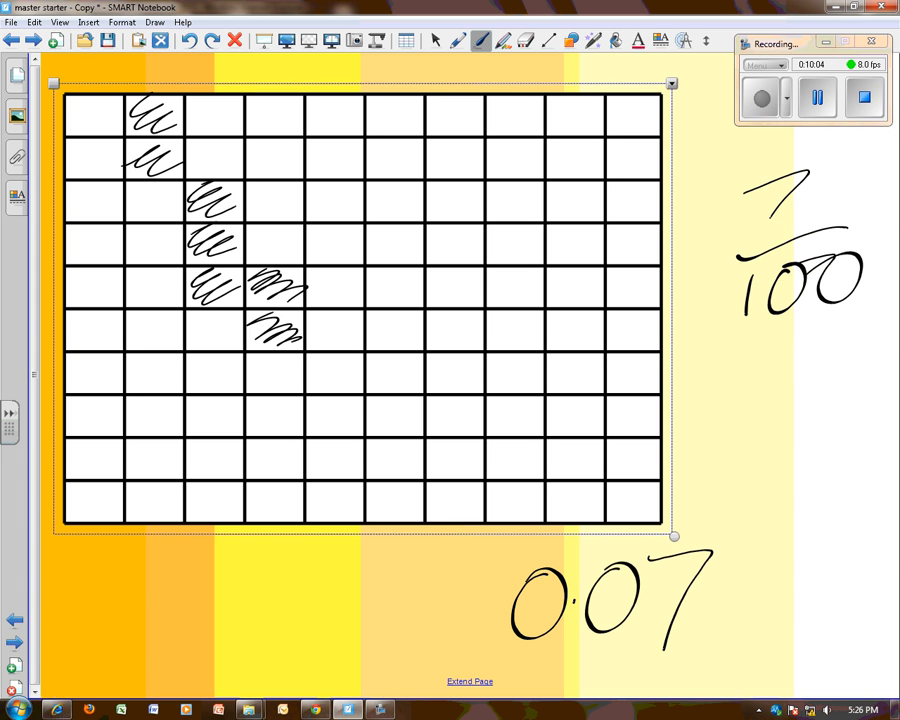